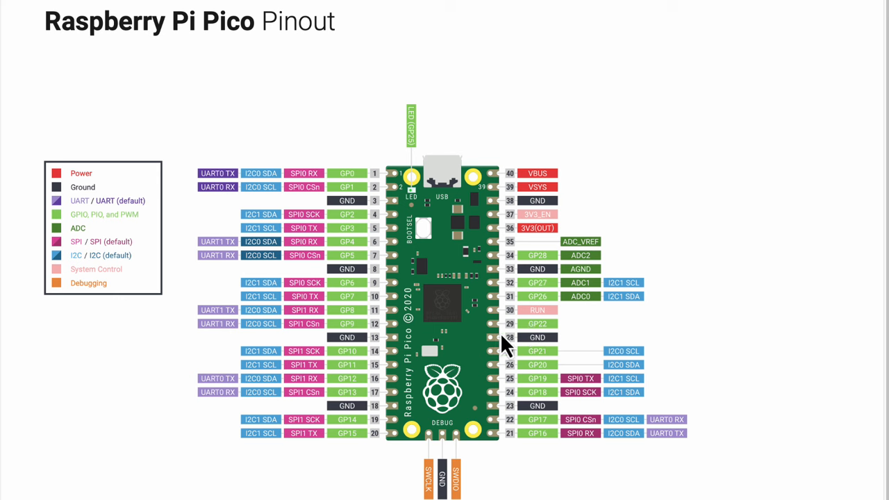
pyautogui.moveTo(678, 350)
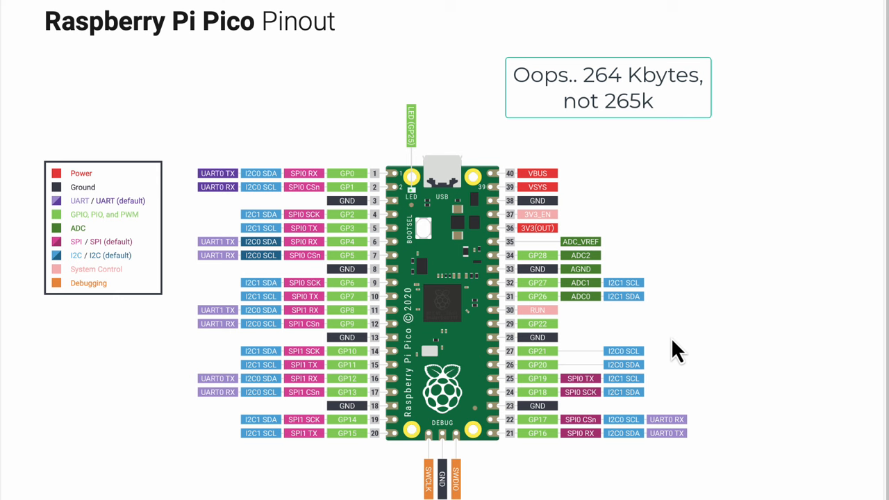
pyautogui.click(607, 86)
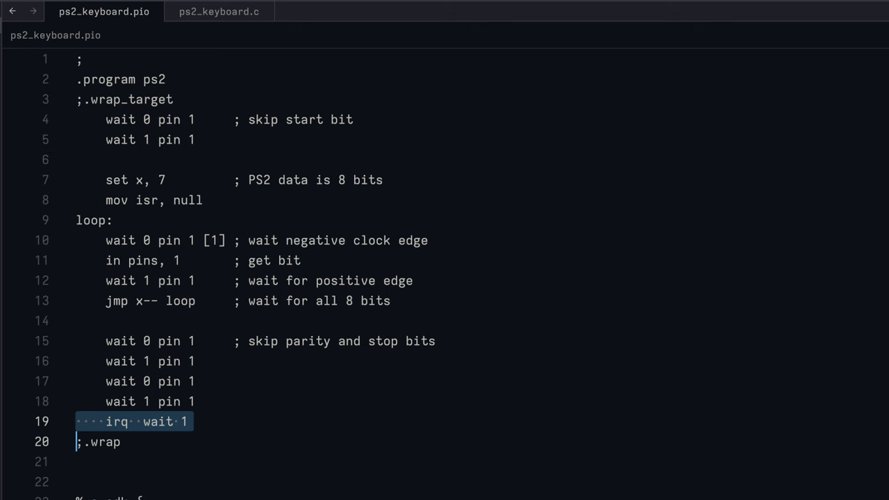
pyautogui.moveTo(311, 165)
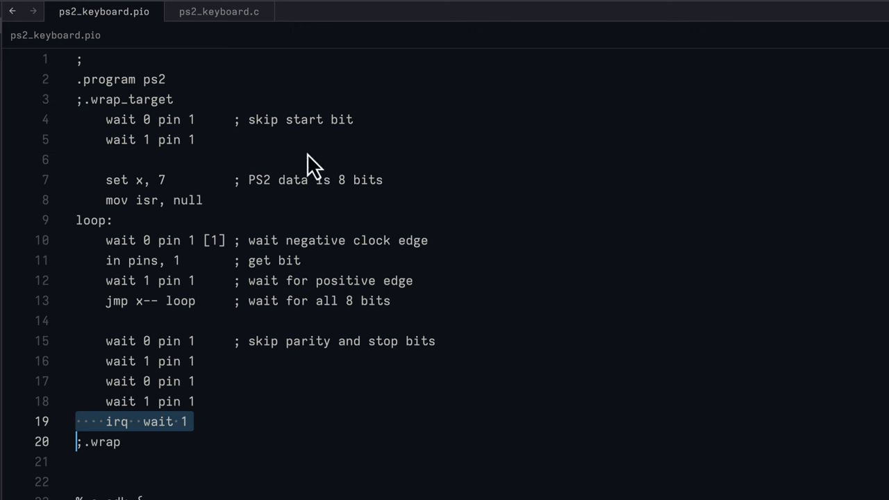
pyautogui.moveTo(262, 130)
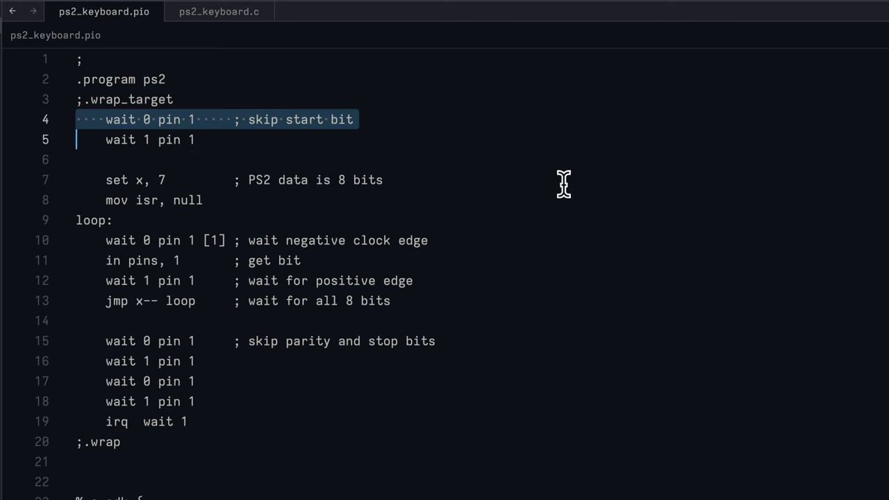
pyautogui.moveTo(208, 139)
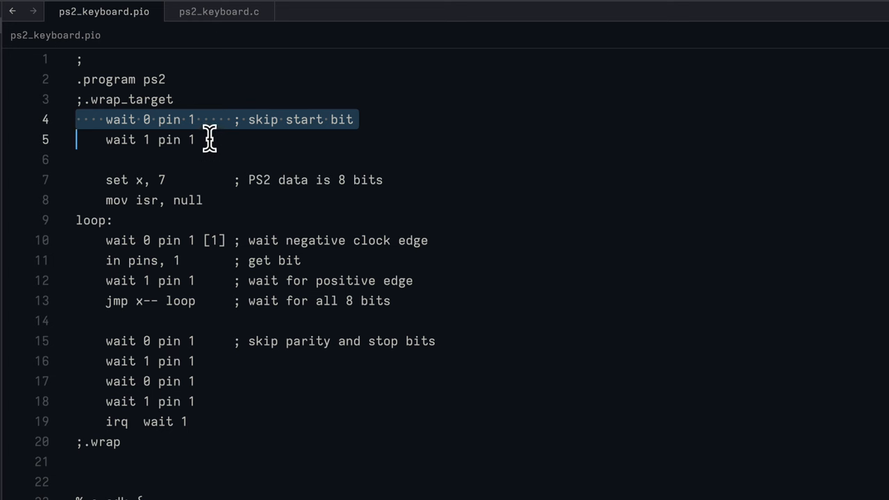
pyautogui.moveTo(346, 136)
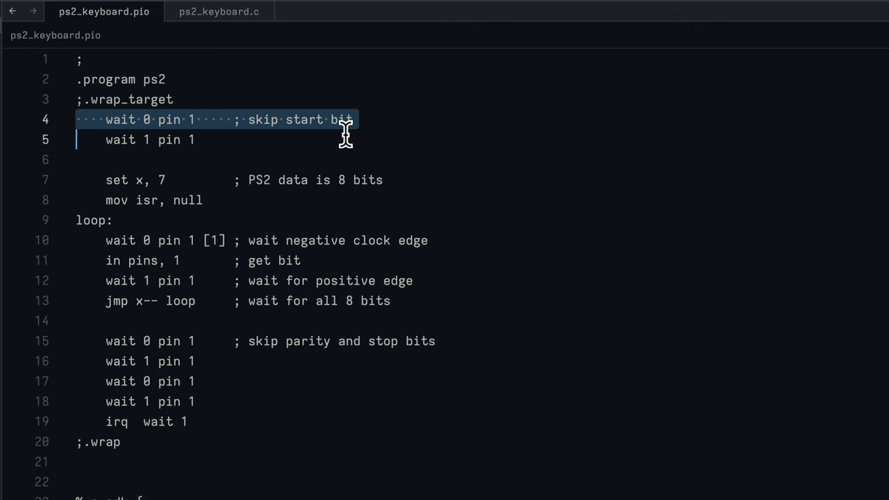
pyautogui.moveTo(161, 179)
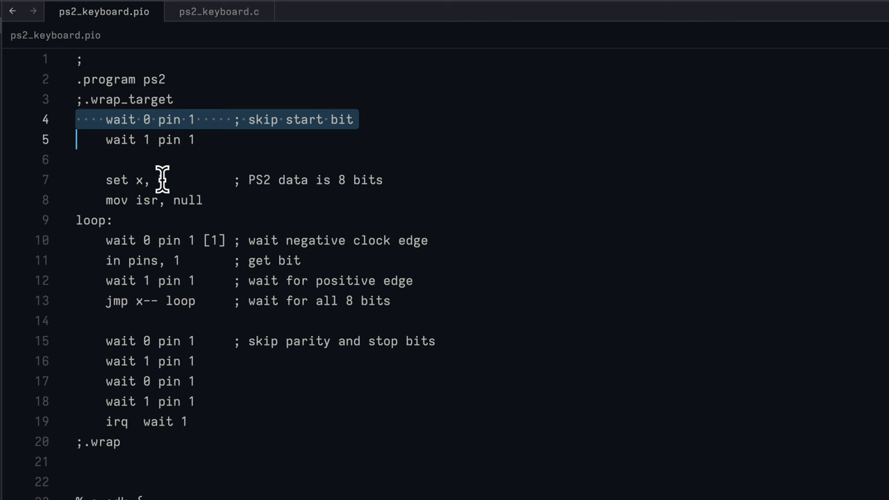
# - Select line 4 of ps2_keyboard.pio, the 'wait 0 pin 1' that skips the start bit
pyautogui.write('7')
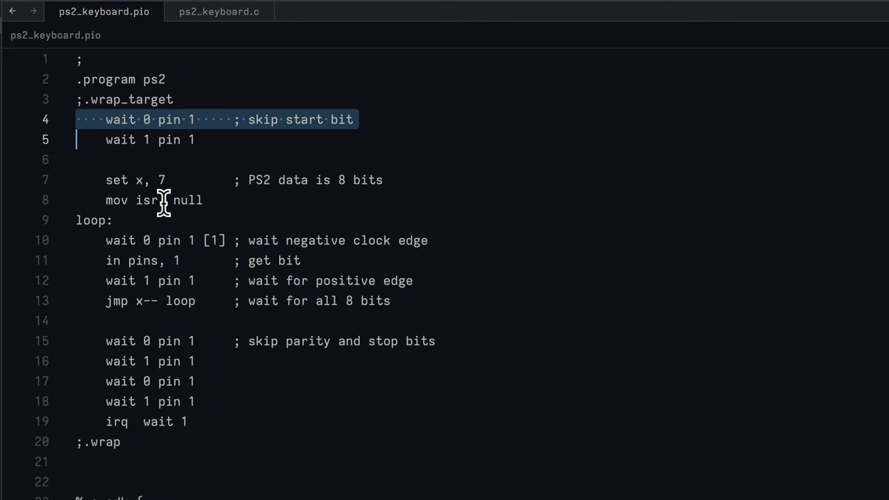
pyautogui.moveTo(222, 254)
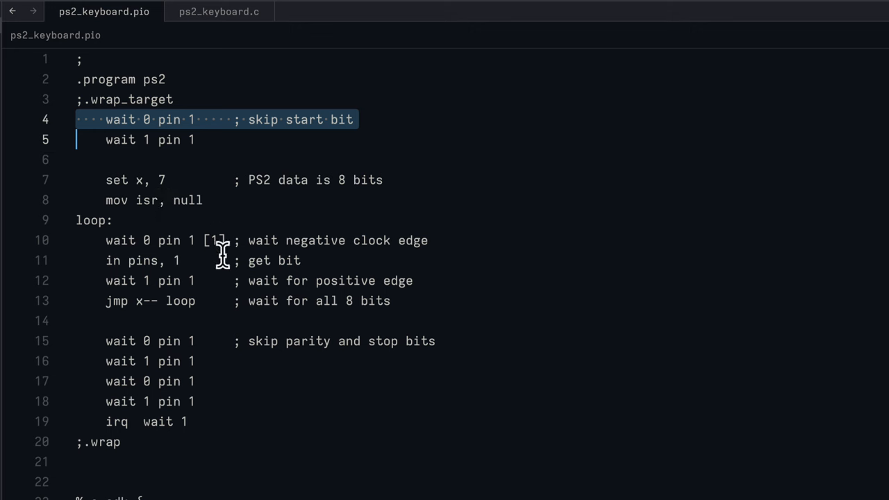
pyautogui.moveTo(306, 236)
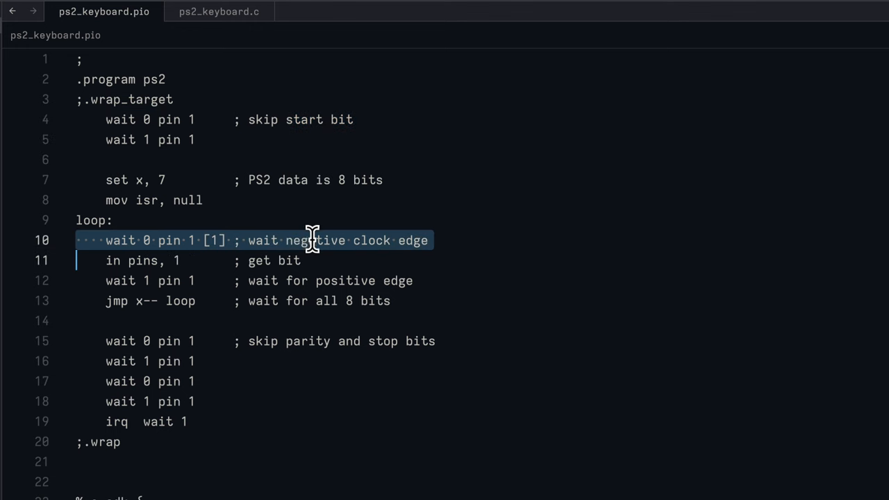
pyautogui.moveTo(286, 264)
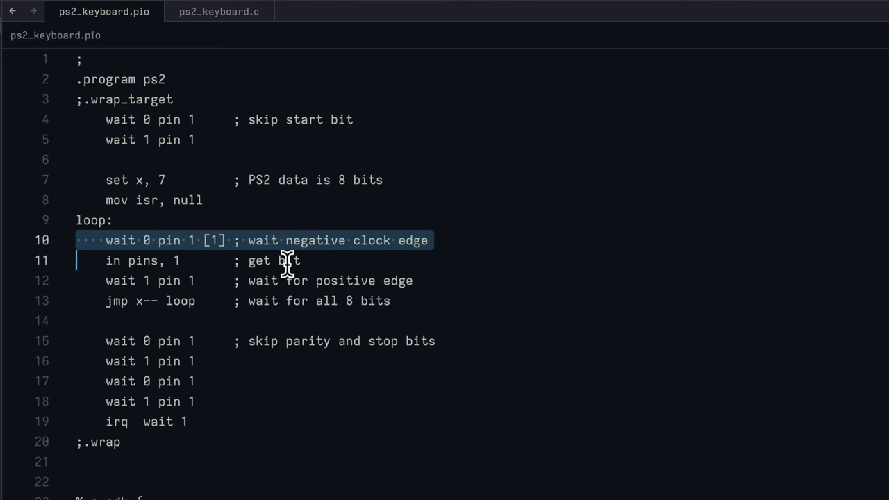
pyautogui.moveTo(285, 262)
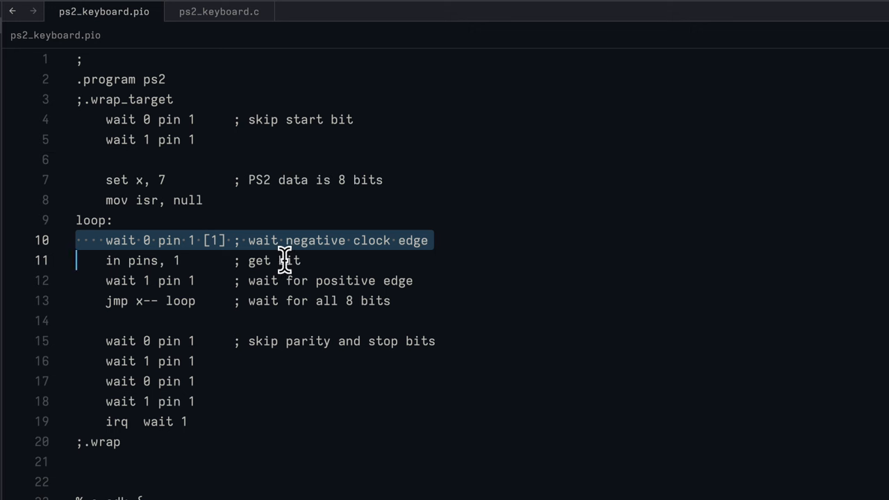
pyautogui.moveTo(231, 280)
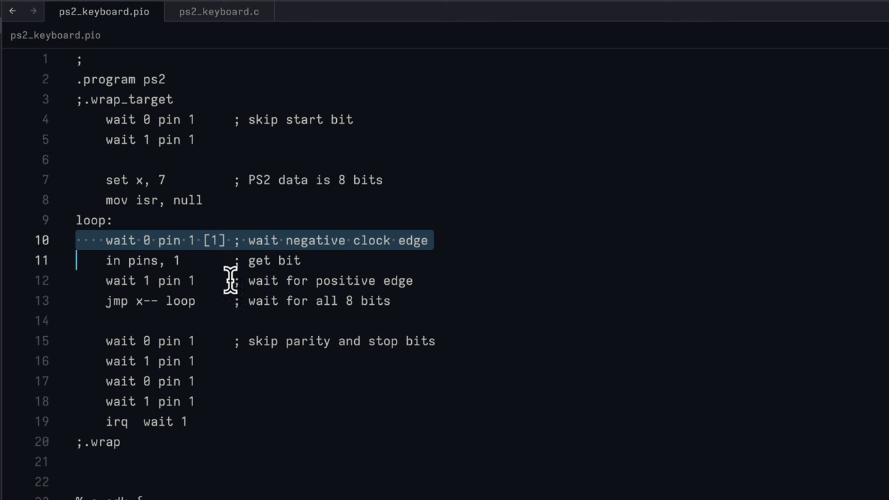
pyautogui.moveTo(326, 281)
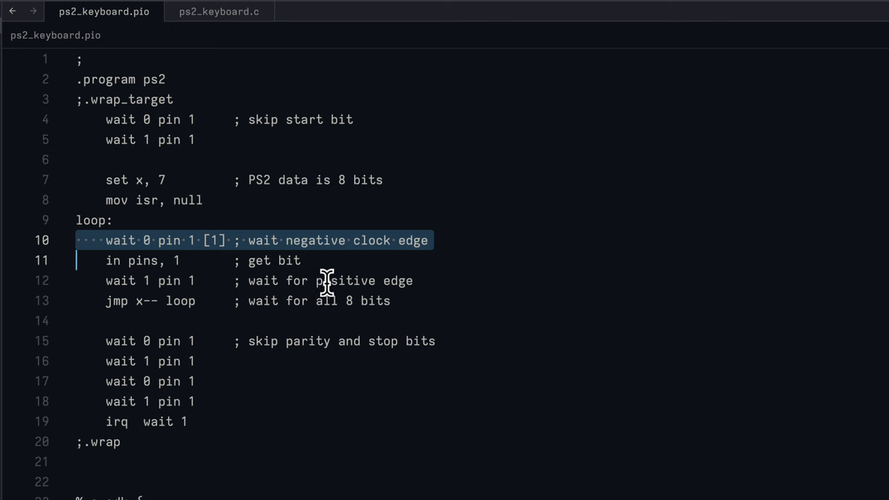
pyautogui.moveTo(192, 239)
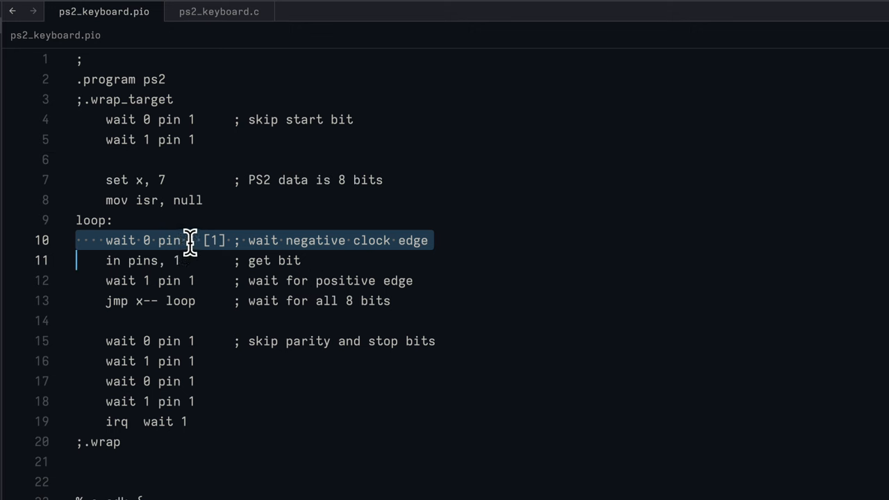
pyautogui.moveTo(222, 239)
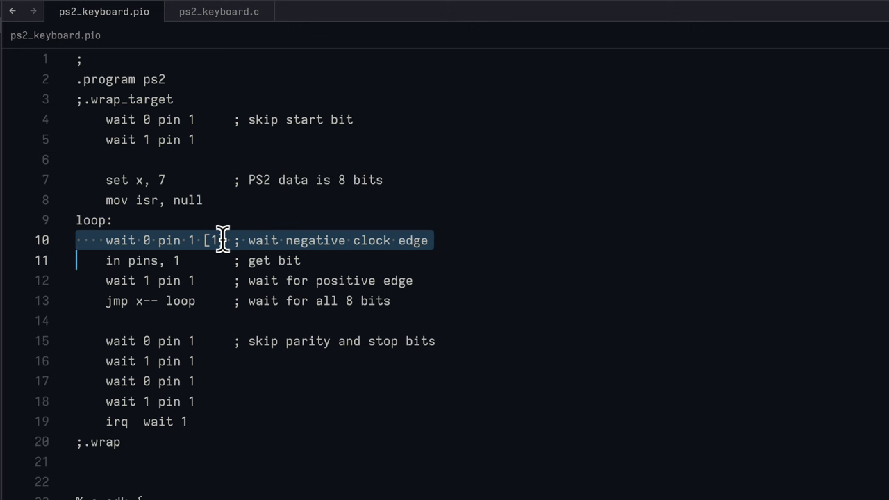
pyautogui.moveTo(339, 311)
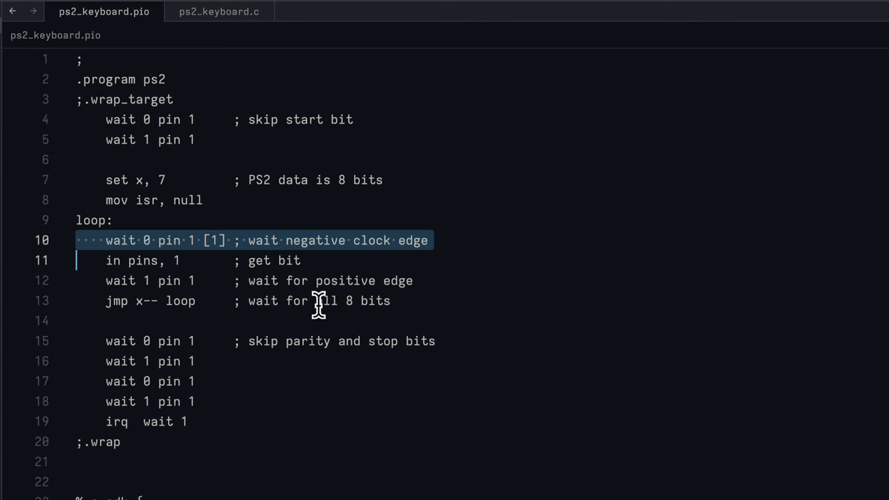
pyautogui.moveTo(225, 340)
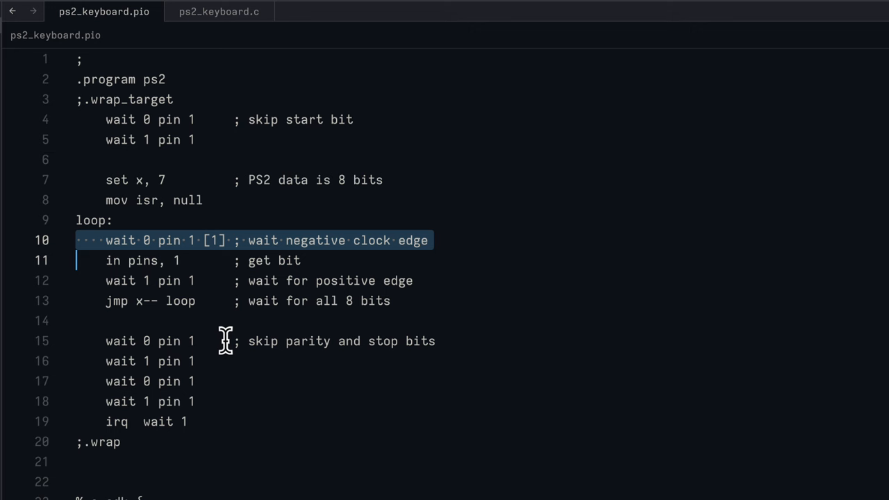
pyautogui.moveTo(319, 344)
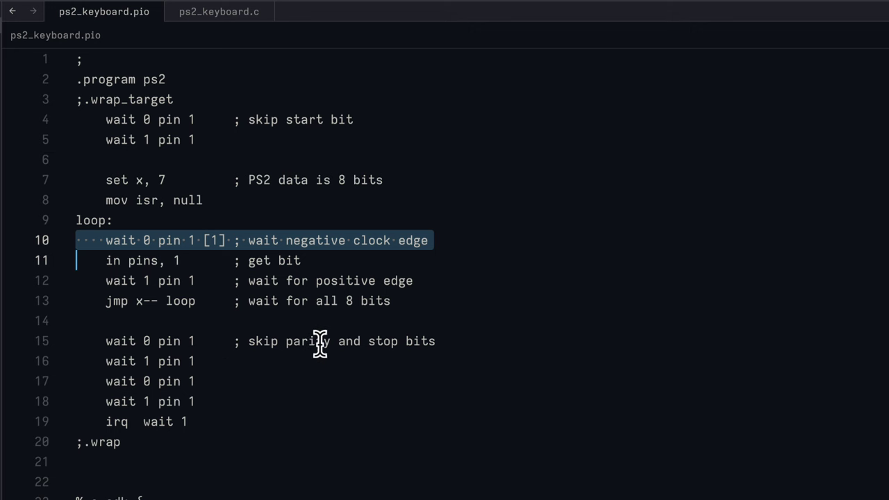
pyautogui.moveTo(253, 408)
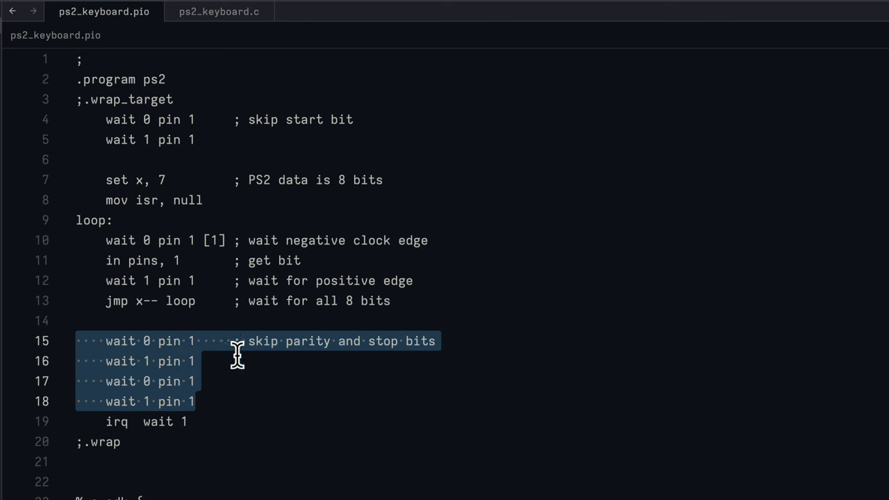
pyautogui.moveTo(305, 350)
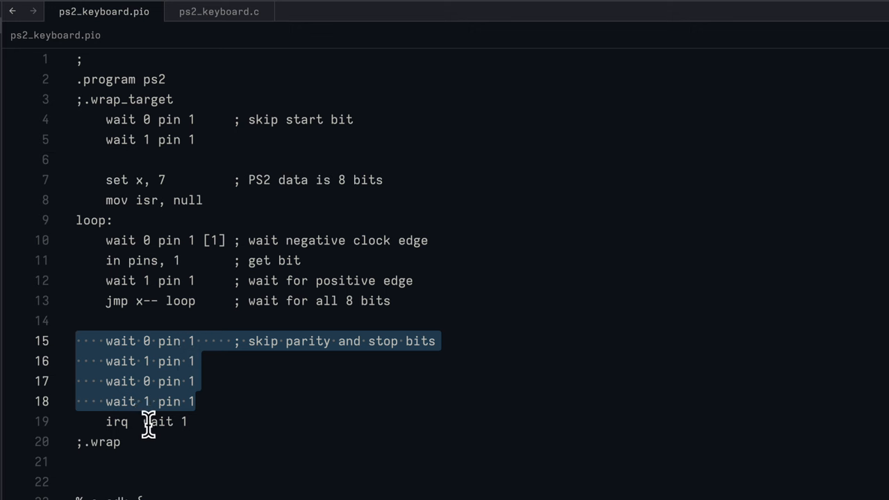
pyautogui.moveTo(159, 423)
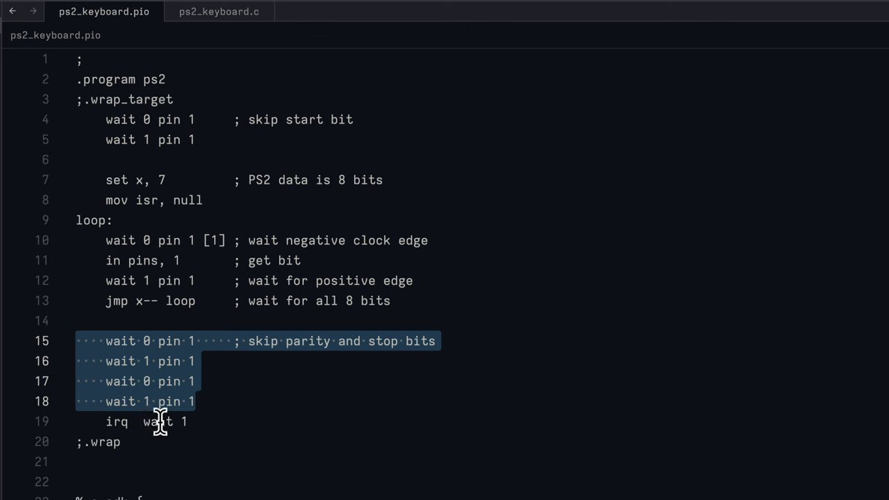
pyautogui.moveTo(297, 409)
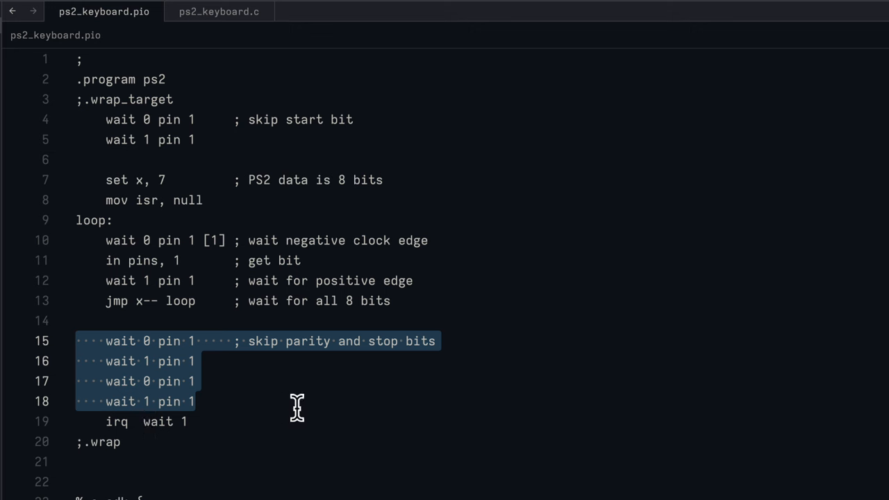
pyautogui.moveTo(307, 408)
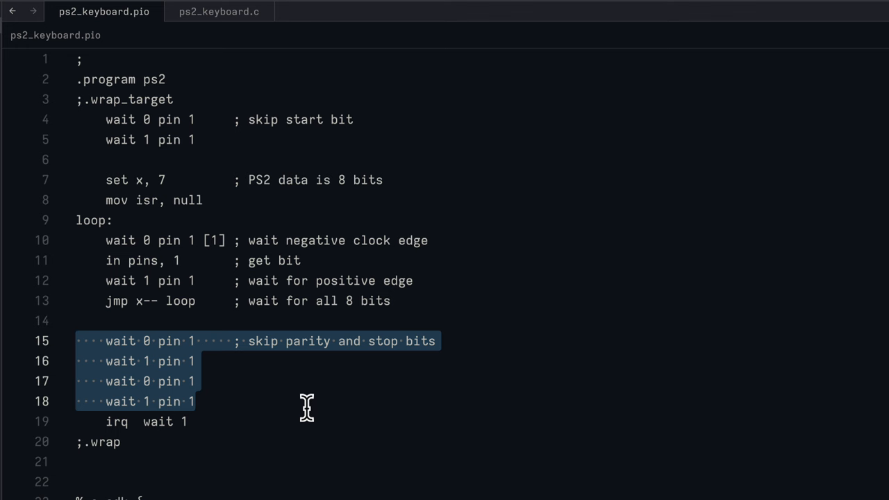
pyautogui.click(218, 11)
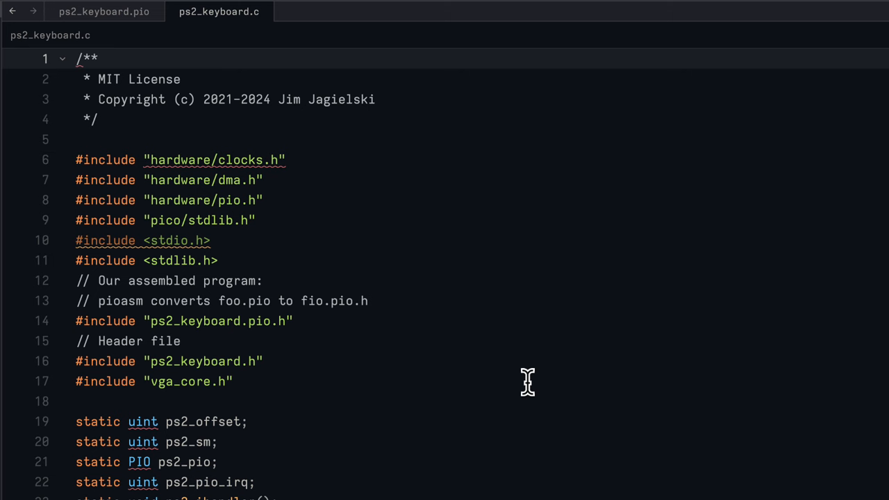
# - Switch to ps2_keyboard.c and move down past the static declarations to the ps2_to_ascii tables
pyautogui.click(77, 59)
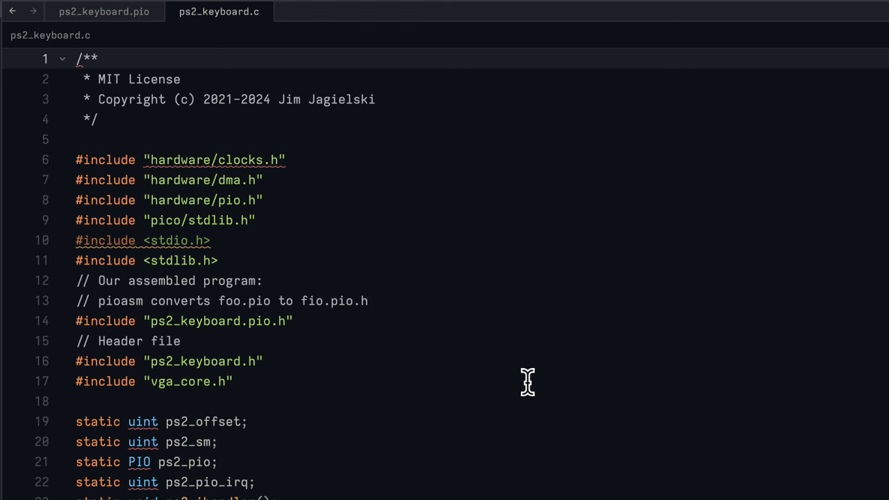
pyautogui.moveTo(542, 338)
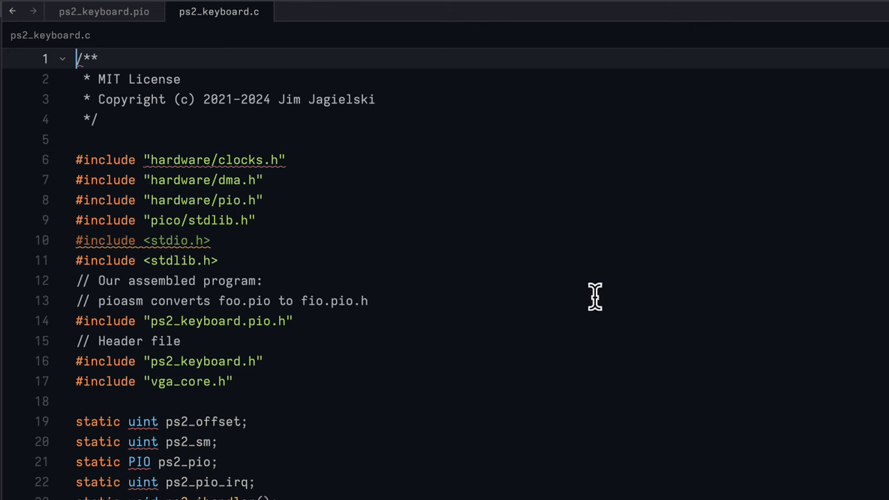
pyautogui.moveTo(649, 278)
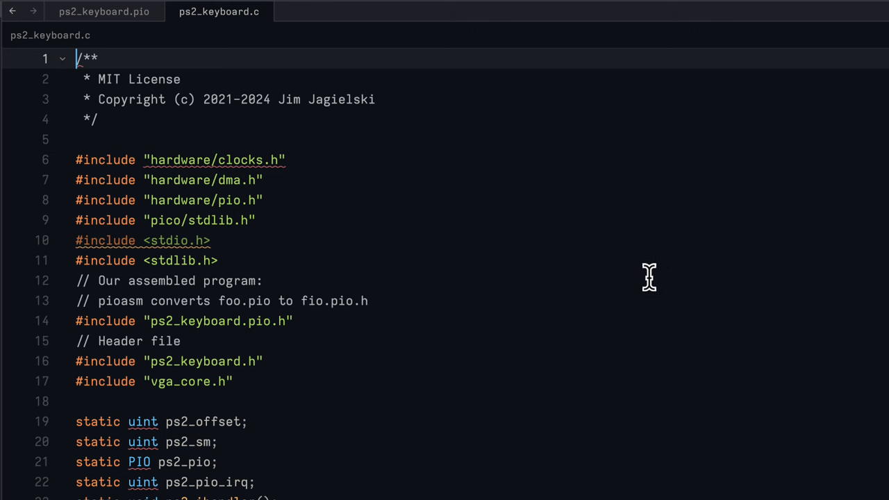
pyautogui.moveTo(311, 205)
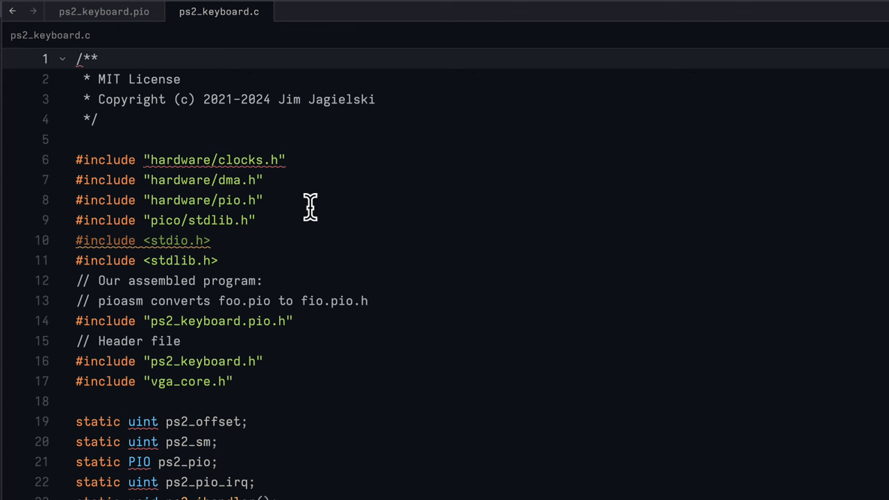
pyautogui.moveTo(711, 231)
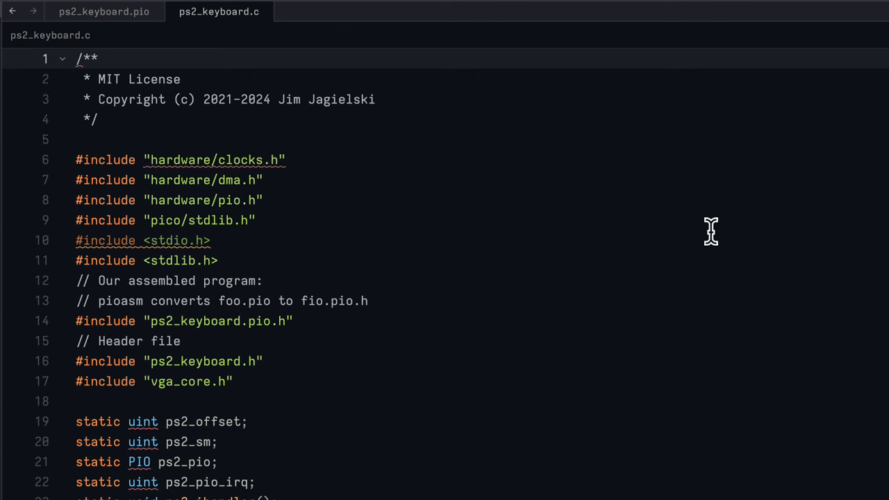
pyautogui.moveTo(680, 234)
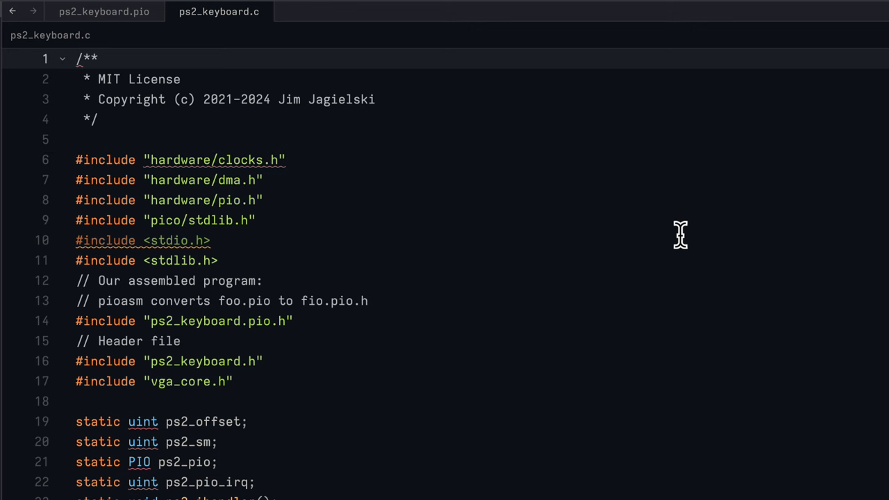
pyautogui.moveTo(661, 233)
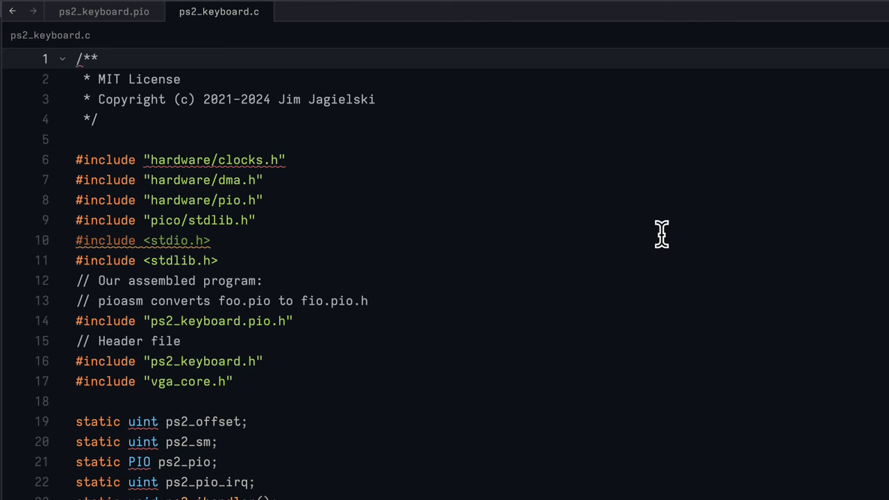
pyautogui.moveTo(695, 205)
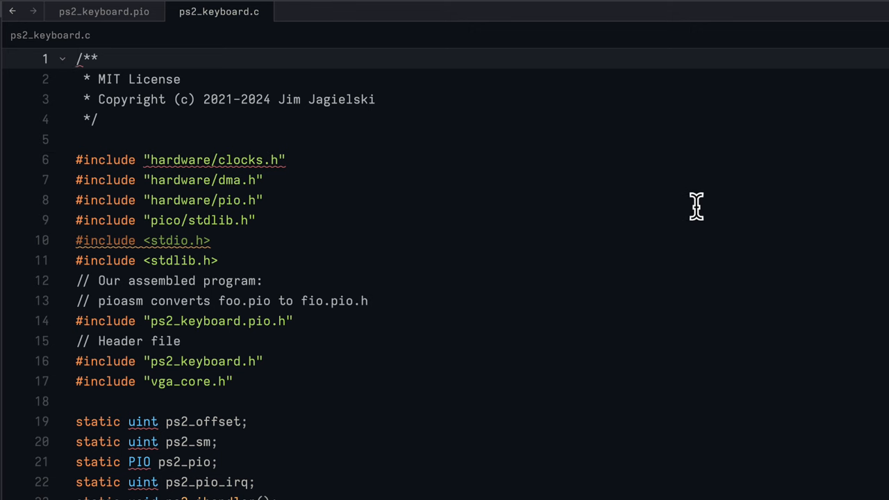
pyautogui.moveTo(706, 192)
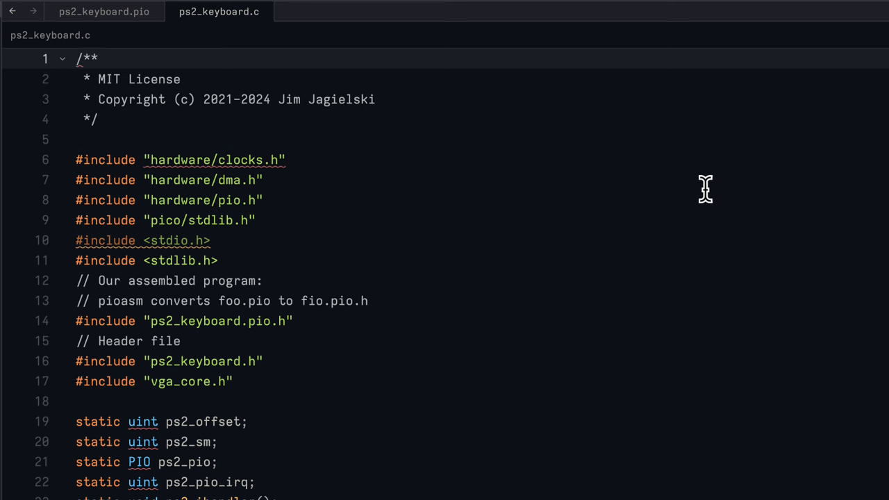
pyautogui.scroll(-3)
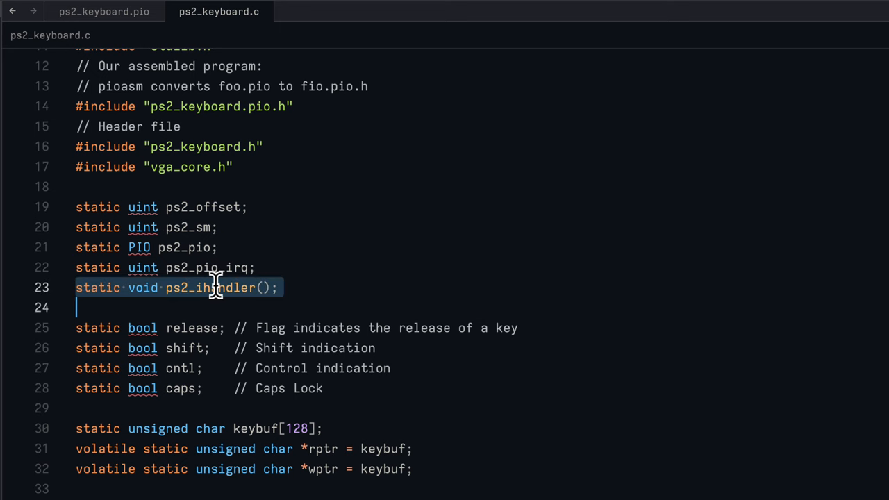
pyautogui.moveTo(715, 255)
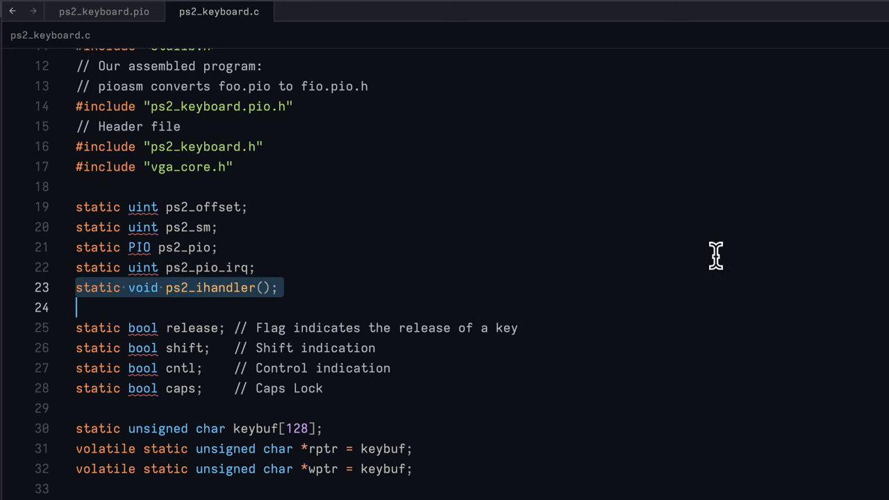
pyautogui.moveTo(693, 288)
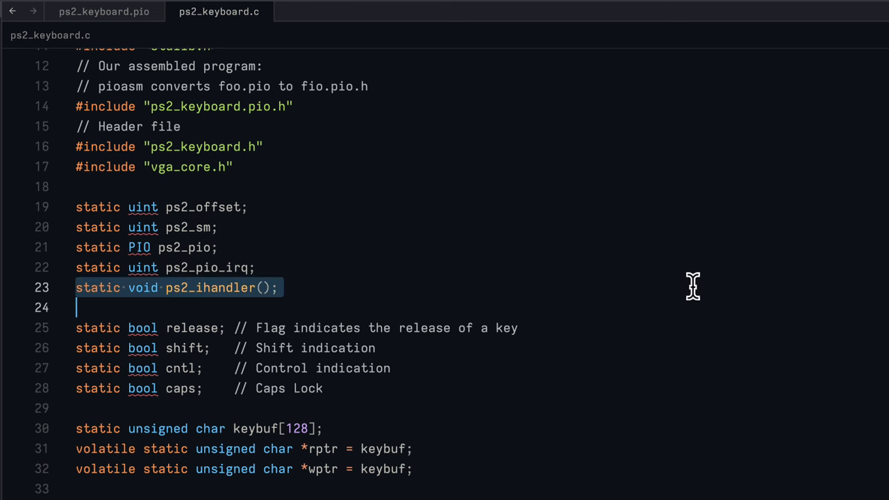
pyautogui.moveTo(742, 244)
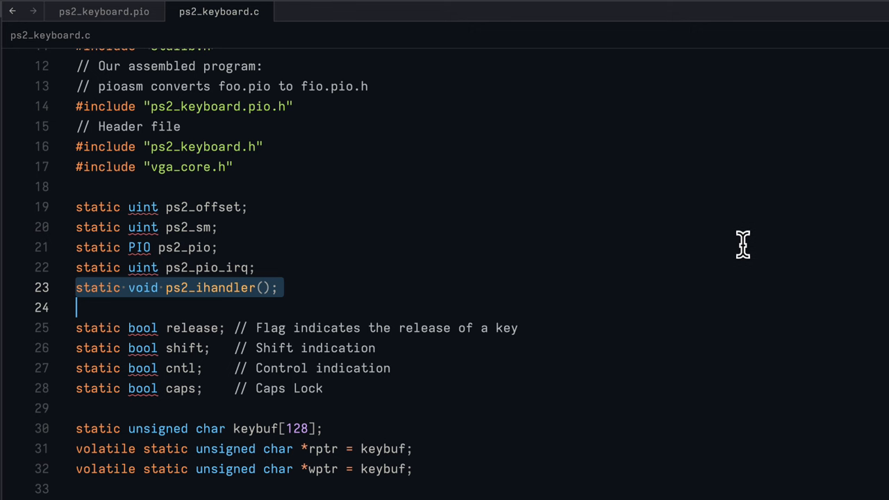
pyautogui.moveTo(746, 286)
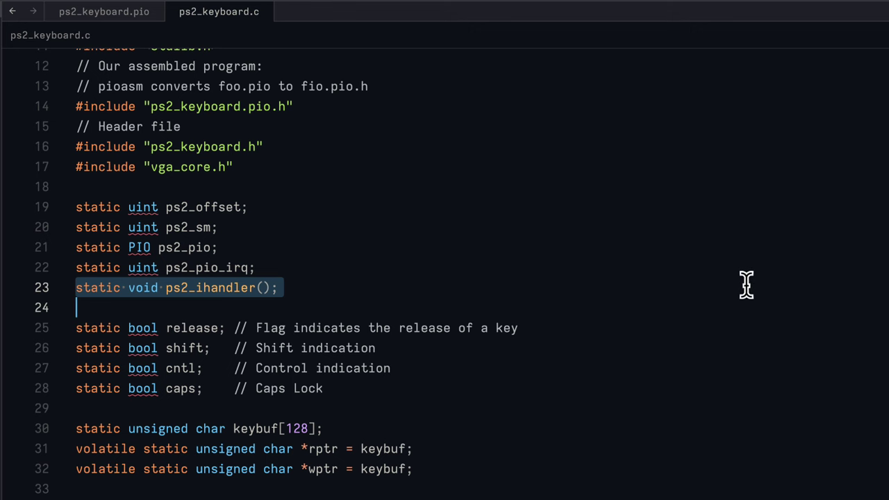
pyautogui.scroll(-3)
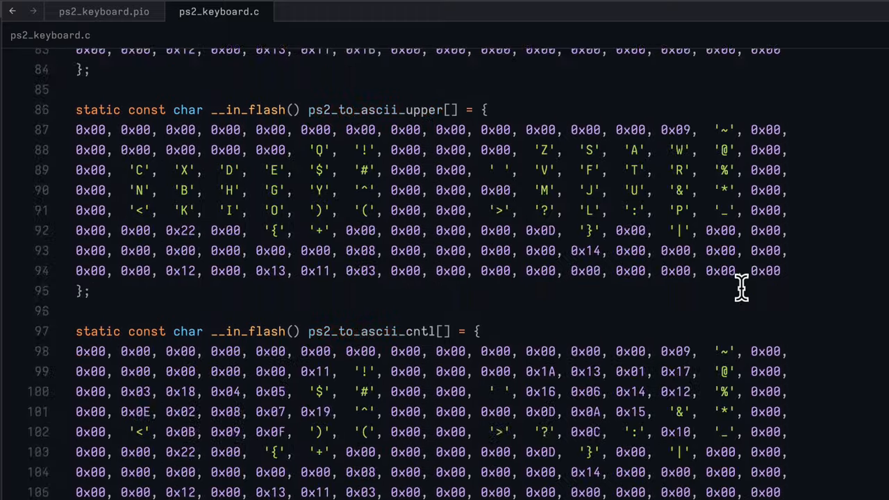
# - Scroll past the ASCII tables to the ps2_ihandler ISR with its FIFO-empty check and scan-code switch
pyautogui.scroll(-3)
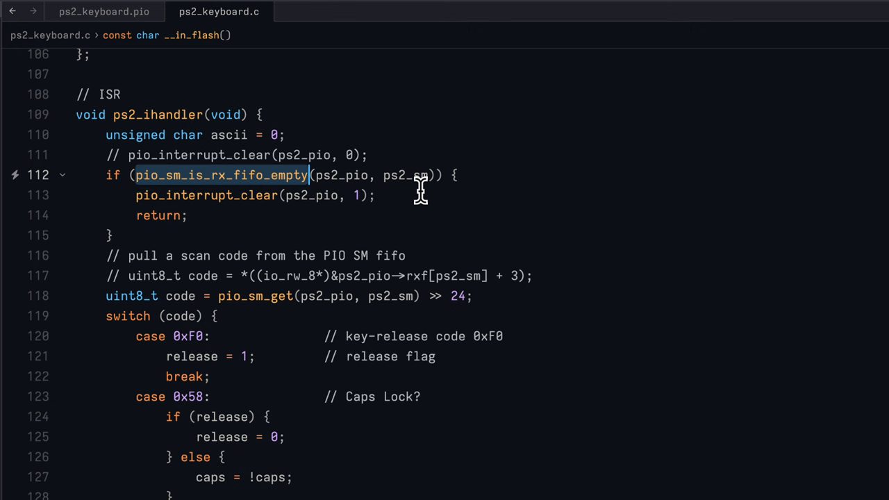
pyautogui.moveTo(278, 175)
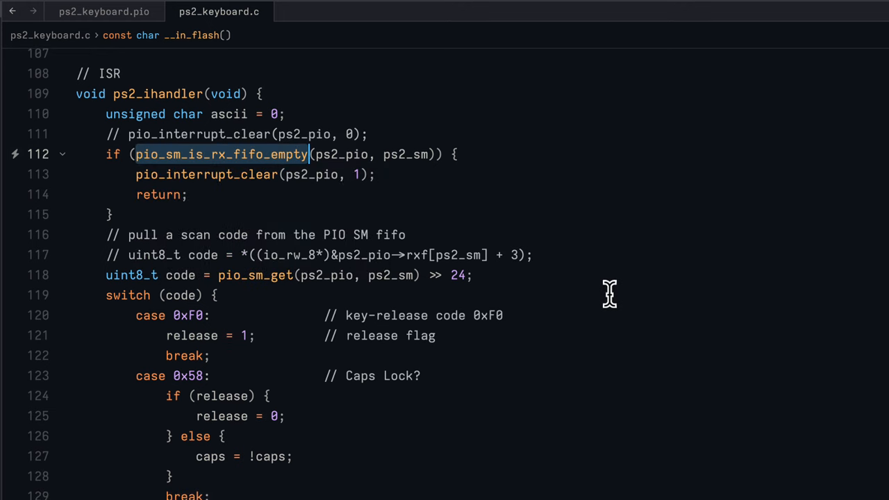
pyautogui.scroll(-3)
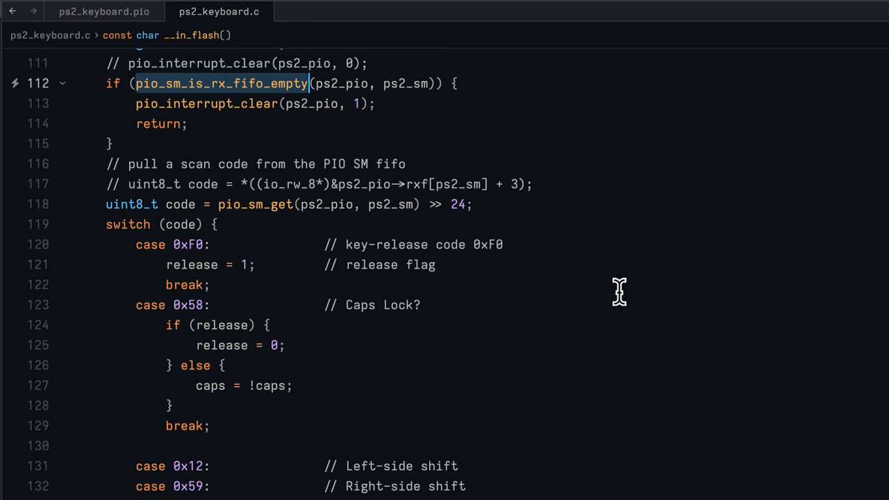
pyautogui.scroll(-3)
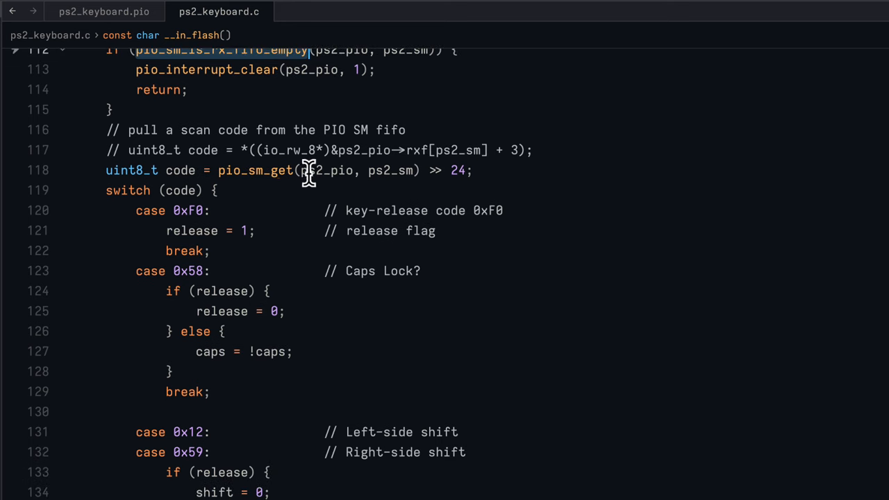
pyautogui.moveTo(339, 170)
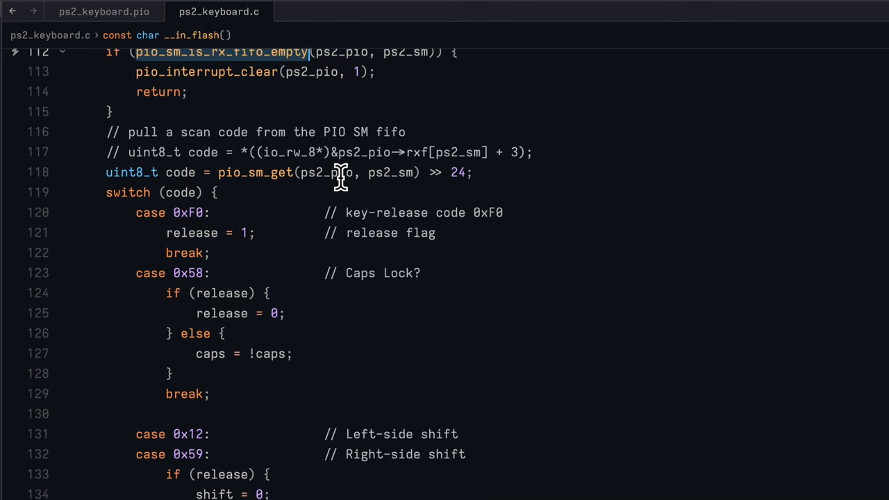
pyautogui.moveTo(289, 208)
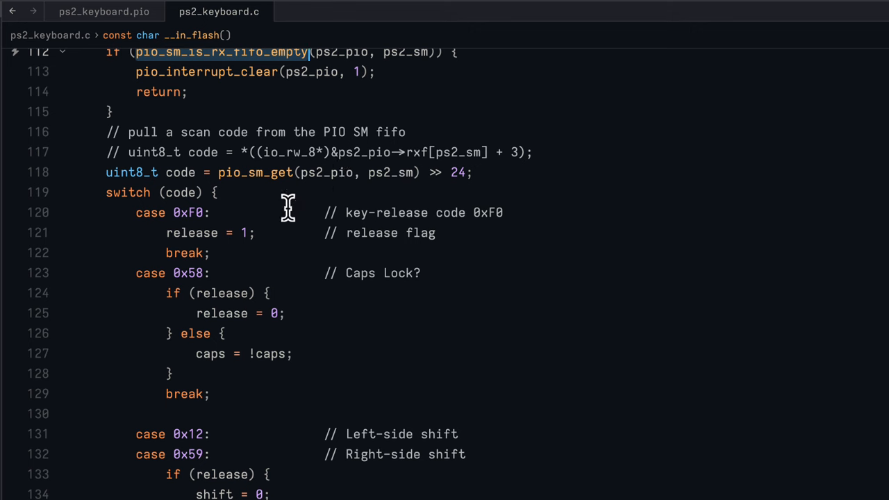
pyautogui.moveTo(299, 193)
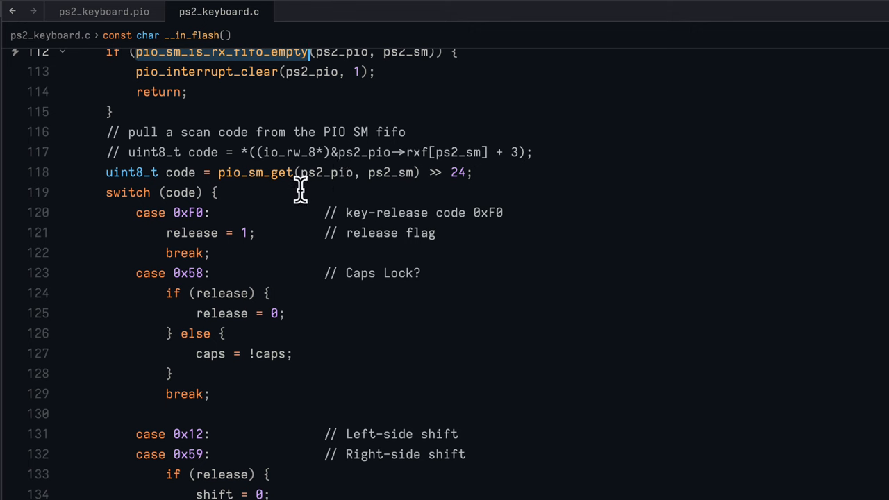
pyautogui.moveTo(470, 173)
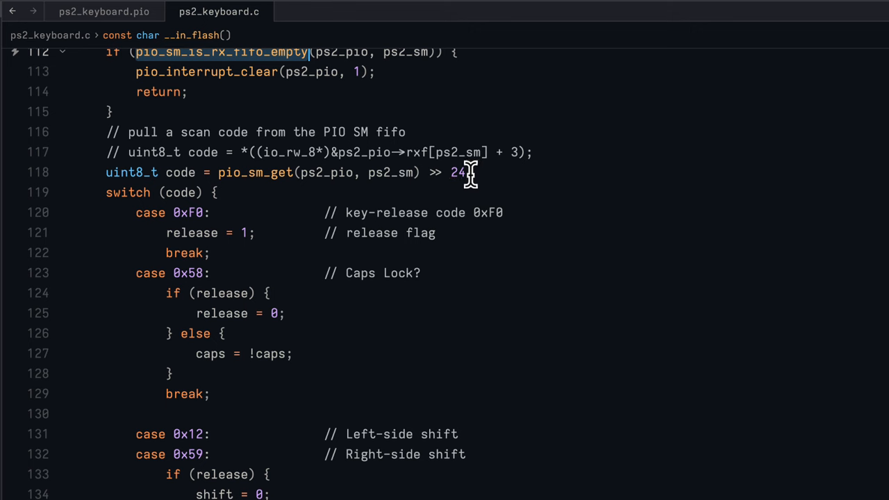
pyautogui.moveTo(483, 172)
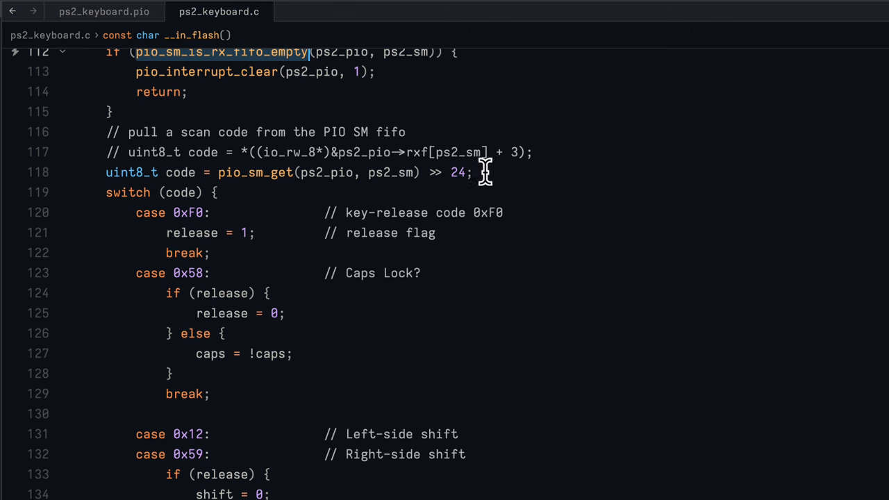
pyautogui.moveTo(177, 130)
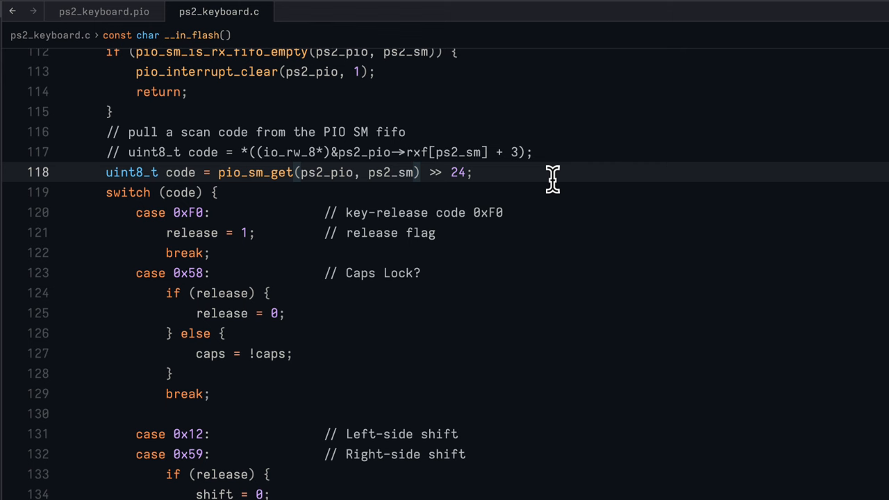
pyautogui.moveTo(174, 208)
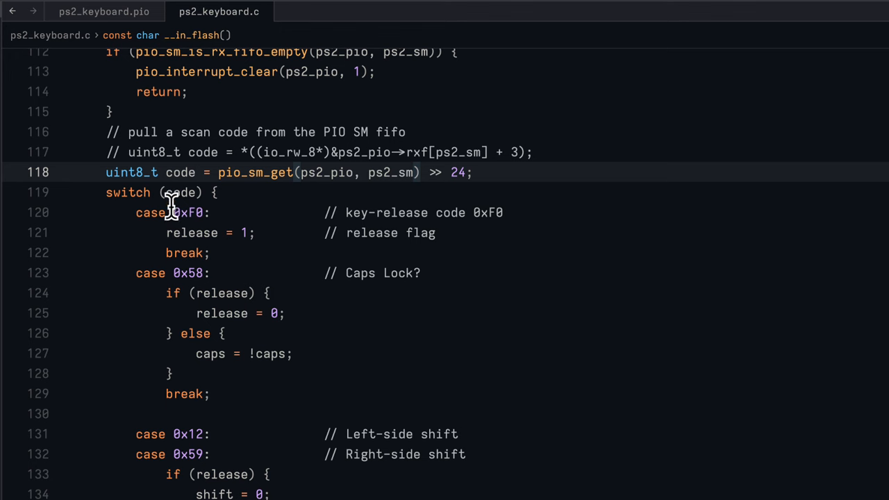
pyautogui.moveTo(251, 193)
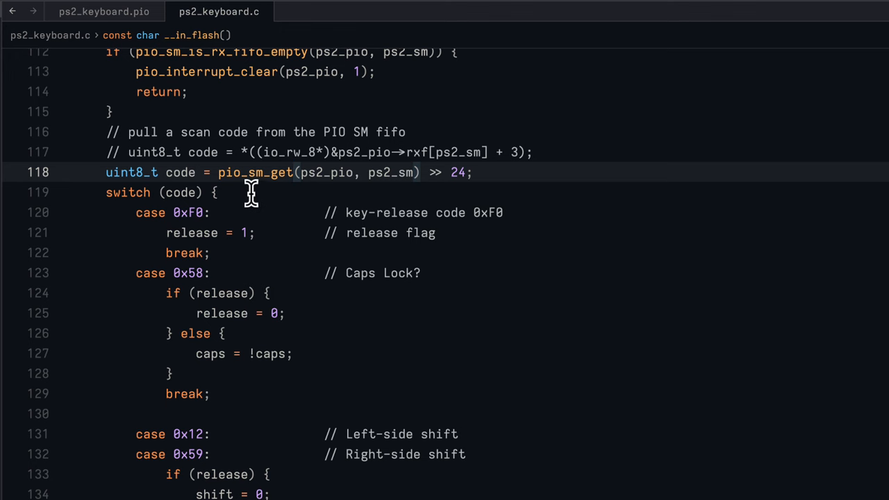
pyautogui.moveTo(181, 172)
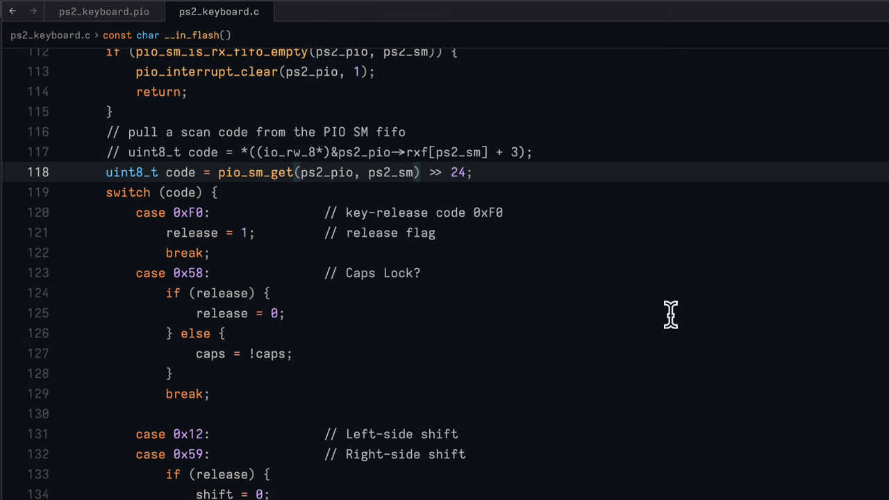
pyautogui.moveTo(640, 322)
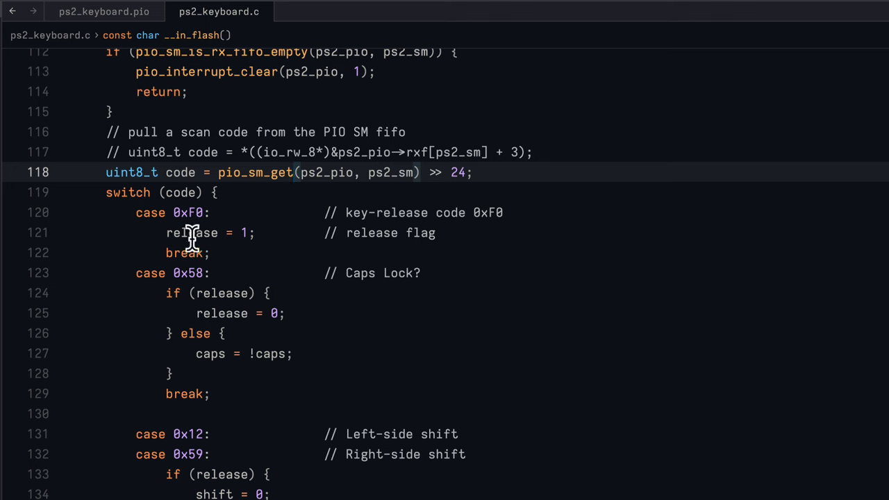
pyautogui.moveTo(604, 261)
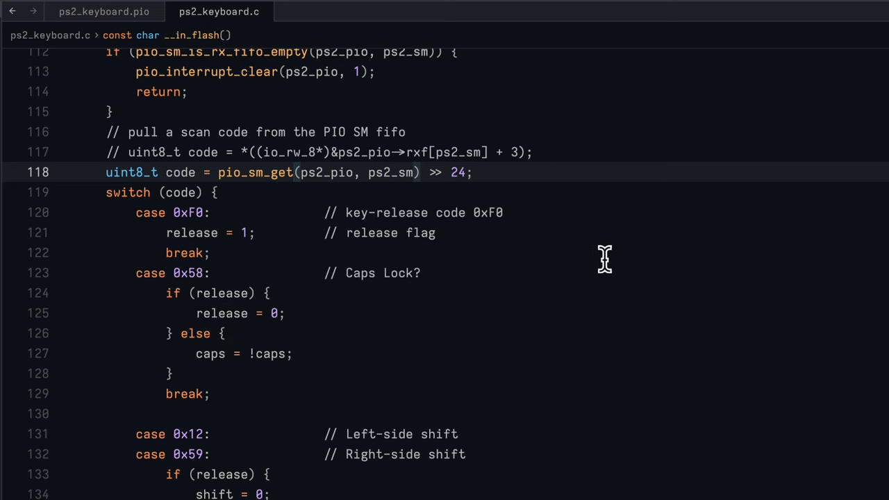
pyautogui.moveTo(497, 241)
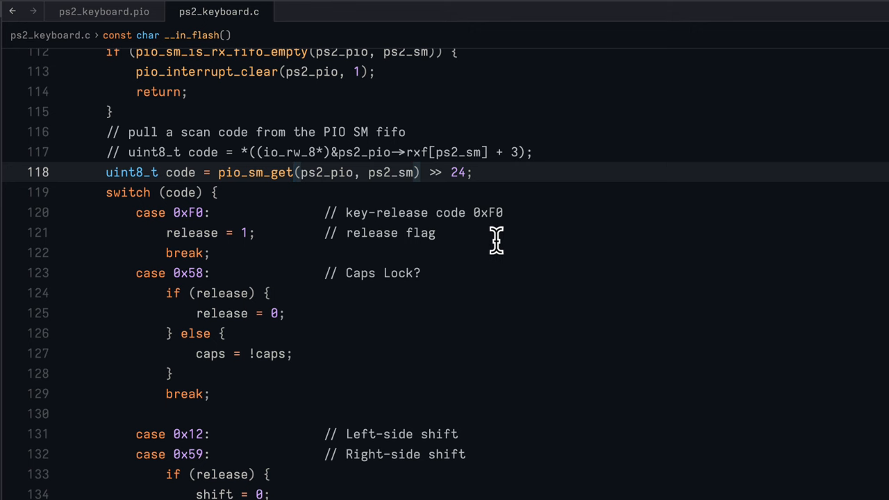
pyautogui.moveTo(464, 232)
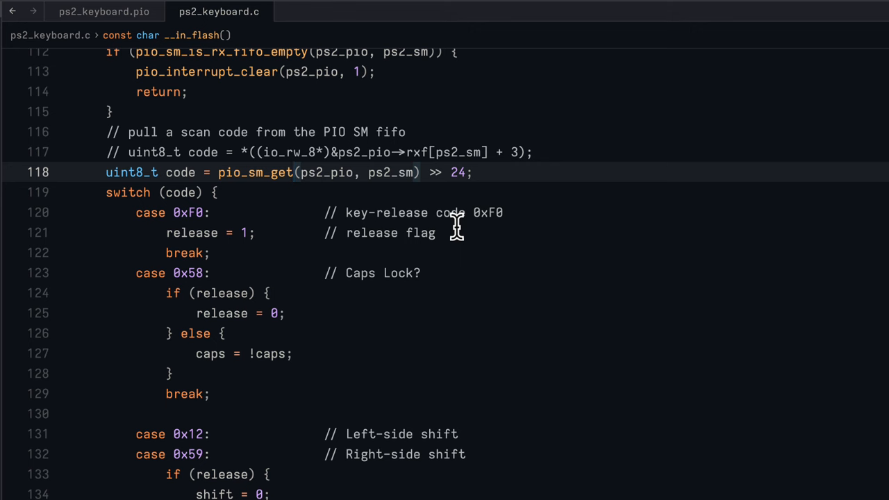
pyautogui.moveTo(539, 256)
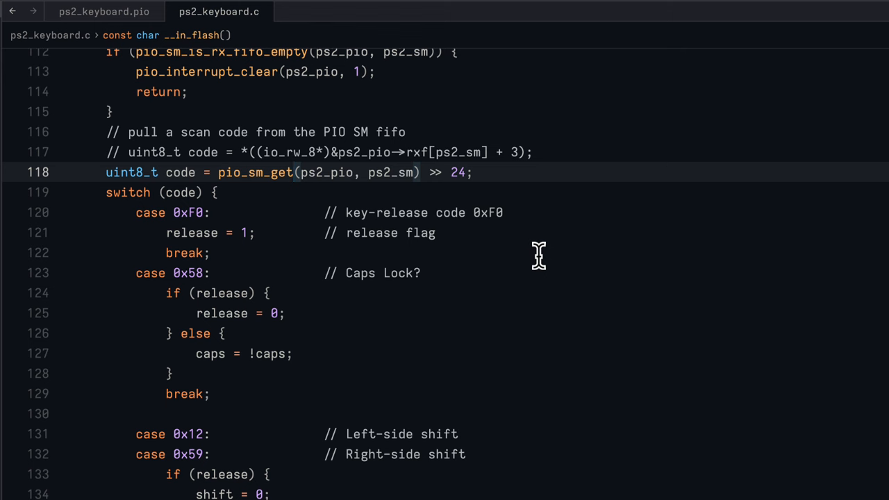
pyautogui.moveTo(408, 316)
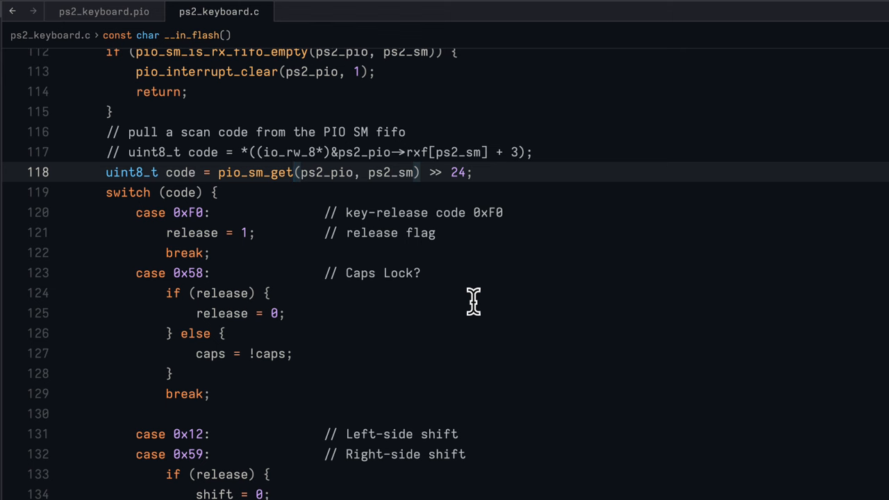
pyautogui.moveTo(408, 314)
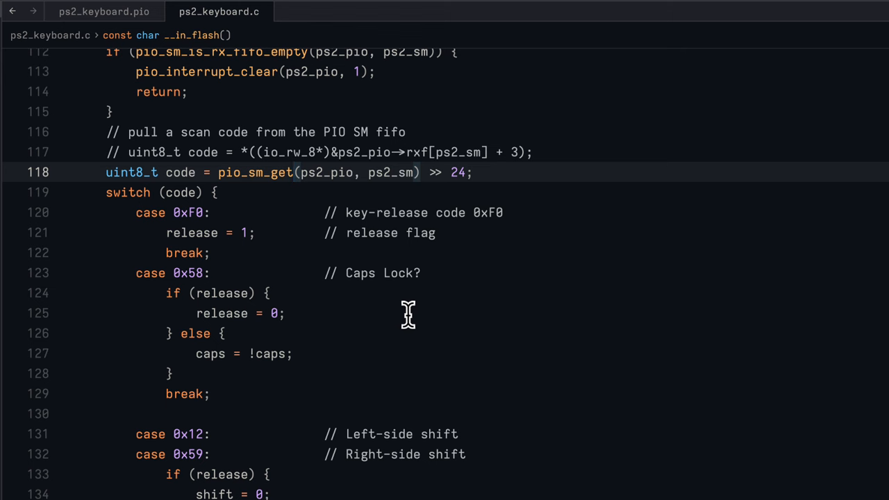
pyautogui.moveTo(422, 308)
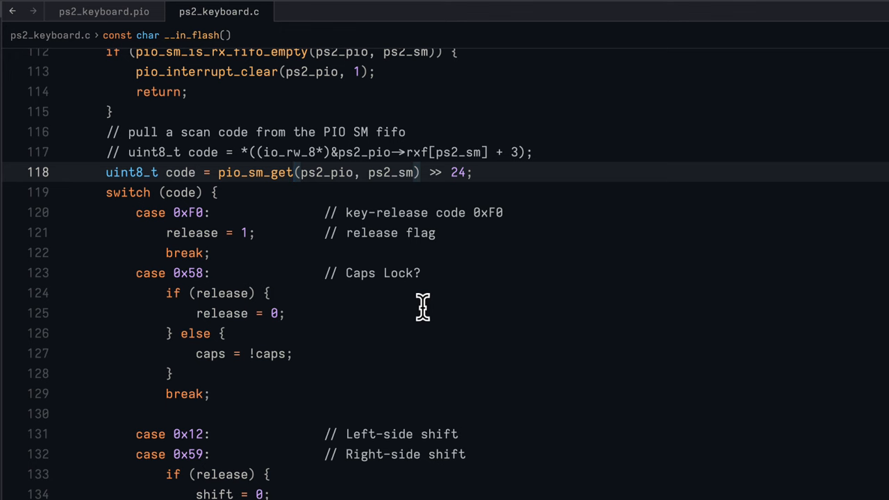
pyautogui.moveTo(220, 292)
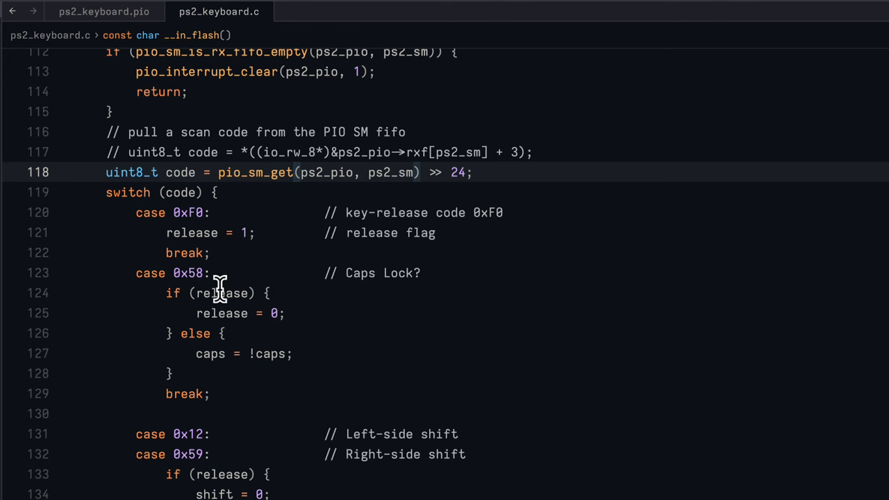
pyautogui.scroll(-3)
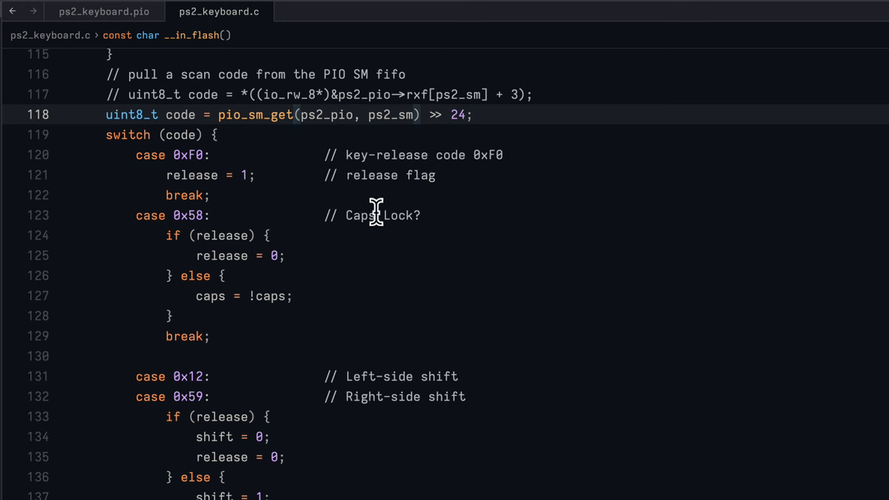
pyautogui.moveTo(405, 214)
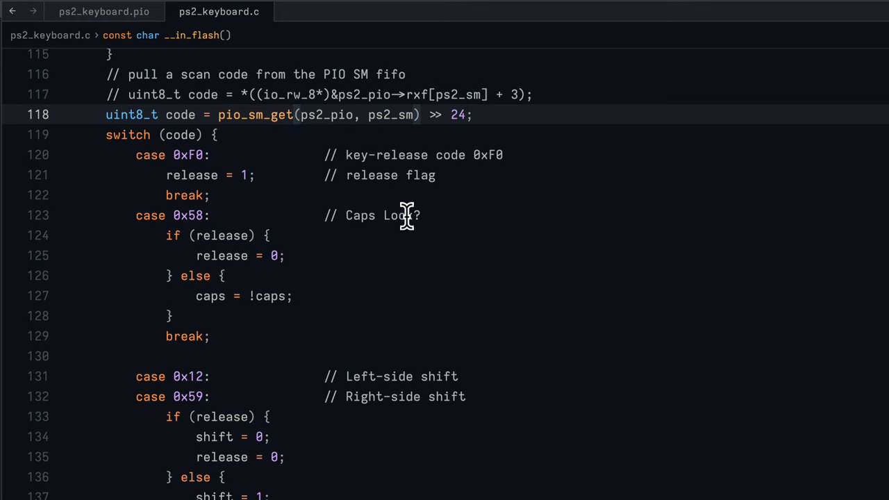
# - Scroll down to the case 0x12/0x59 Shift and case 0x14 Control blocks in ps2_ihandler
pyautogui.scroll(-3)
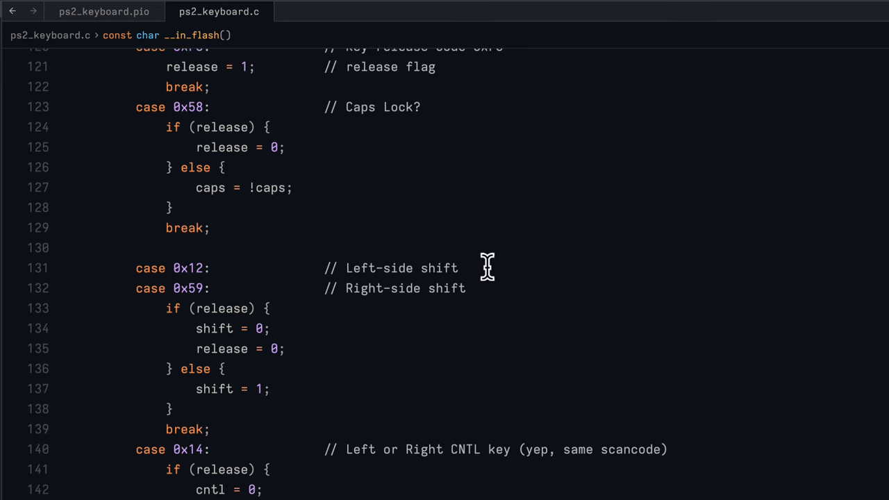
pyautogui.scroll(-3)
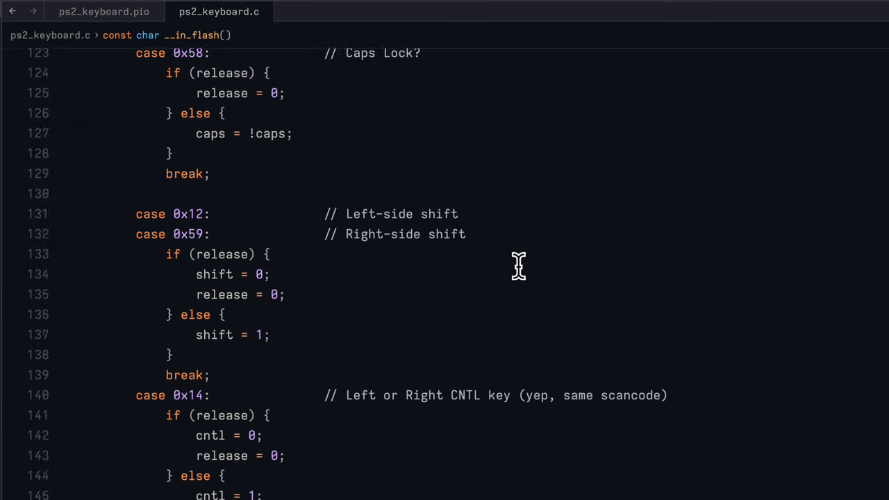
pyautogui.scroll(-3)
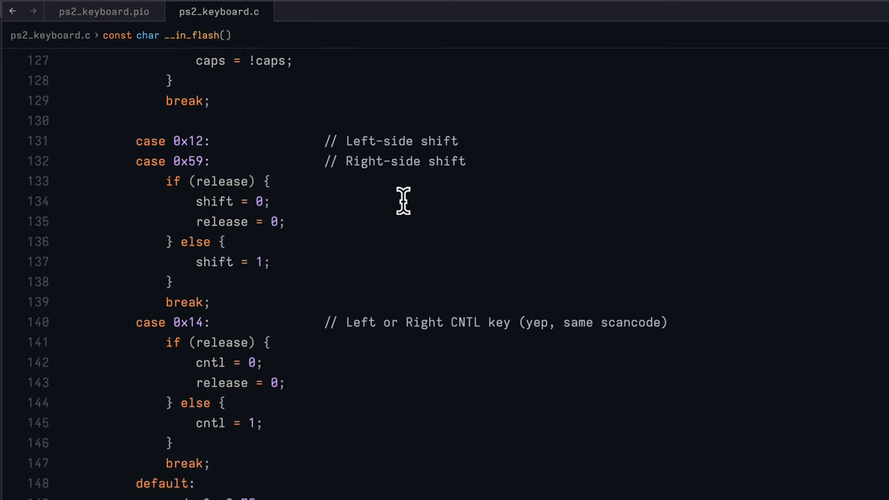
pyautogui.scroll(-3)
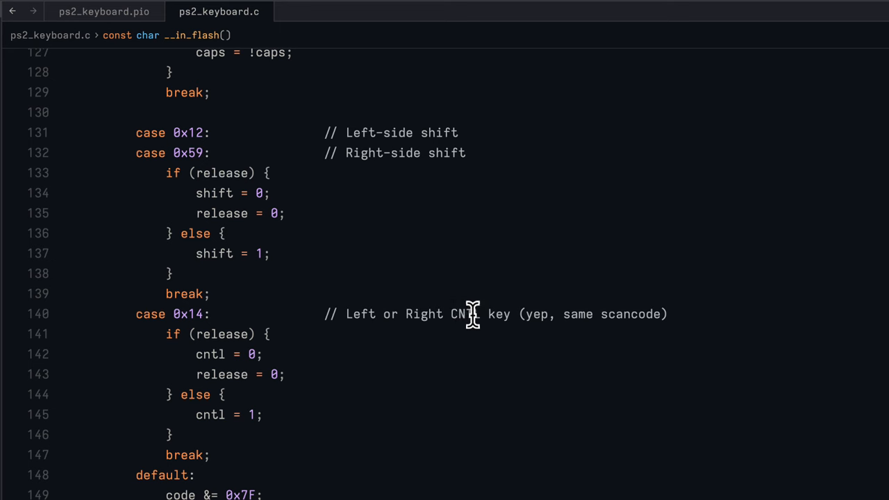
pyautogui.moveTo(486, 314)
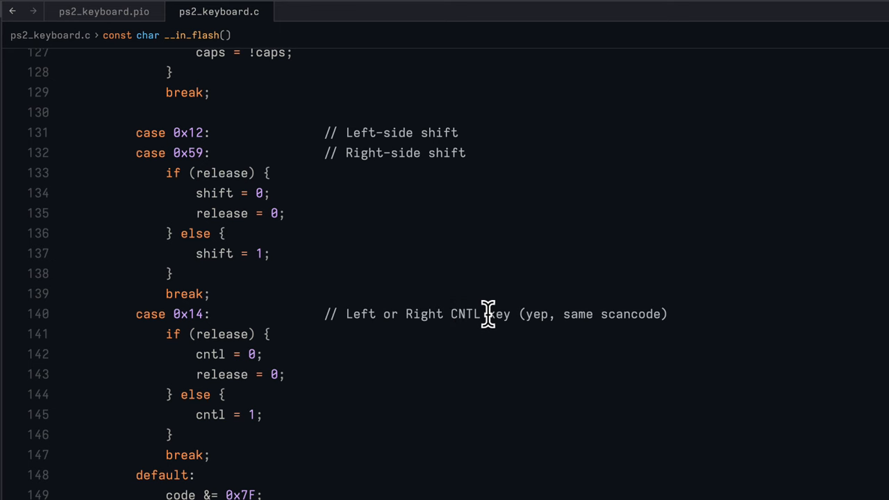
pyautogui.scroll(-3)
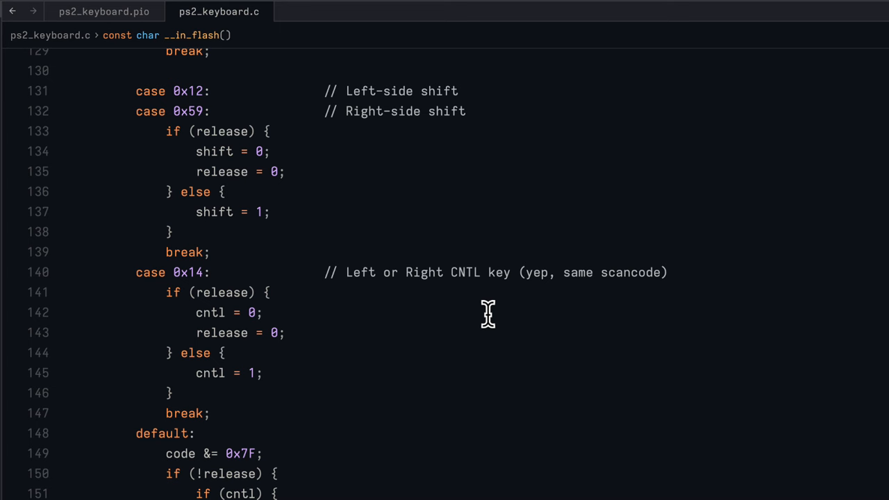
pyautogui.scroll(3)
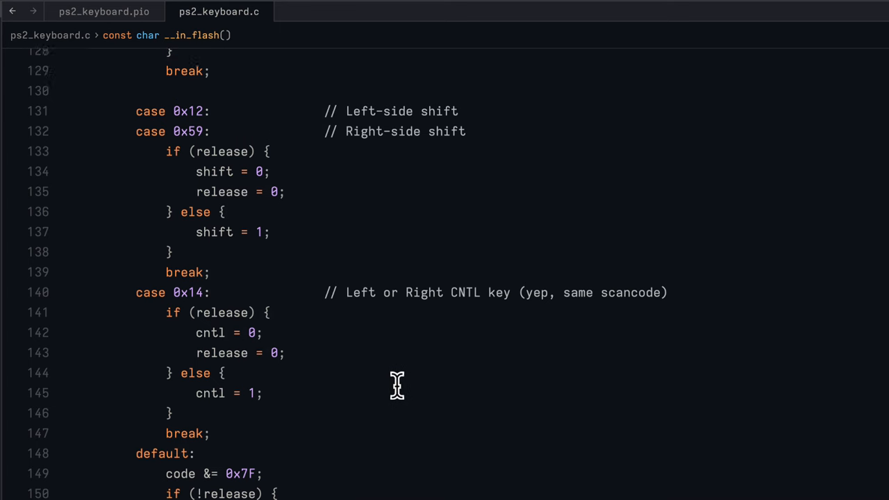
pyautogui.scroll(-3)
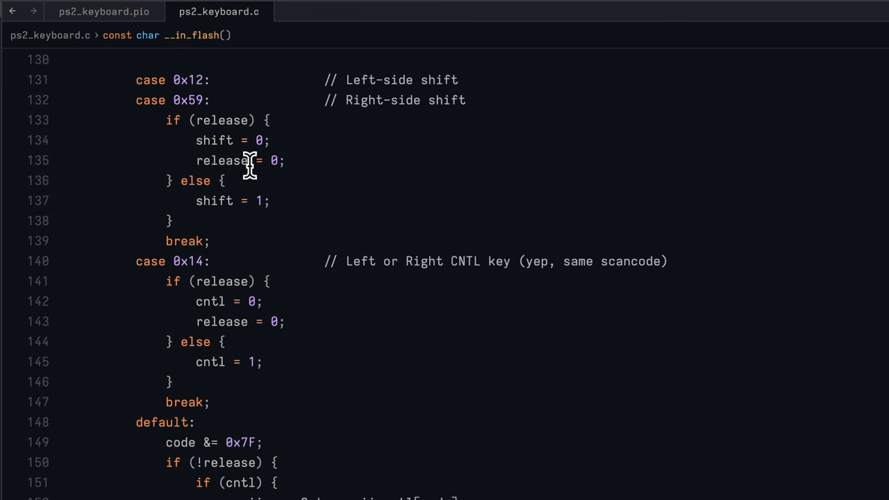
pyautogui.scroll(3)
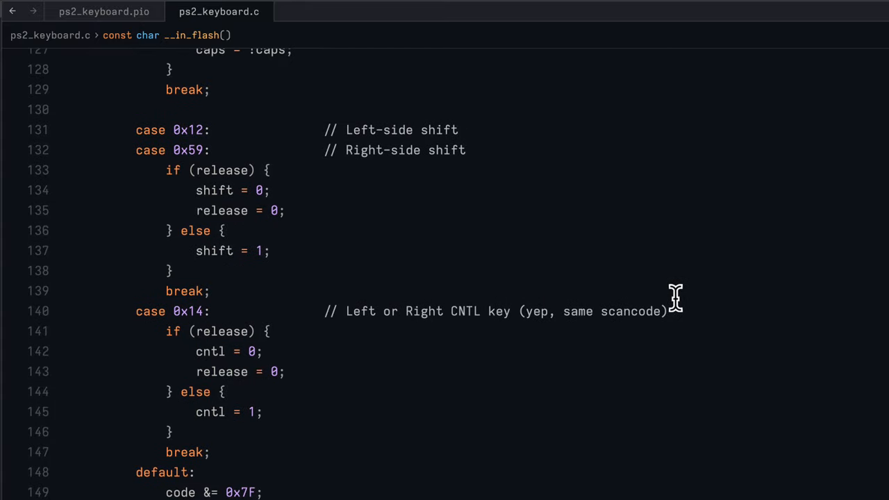
pyautogui.moveTo(644, 298)
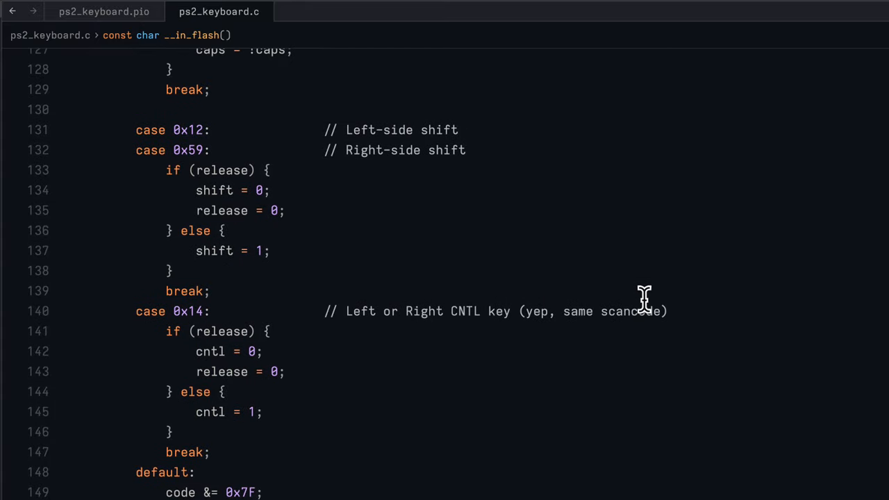
pyautogui.scroll(-3)
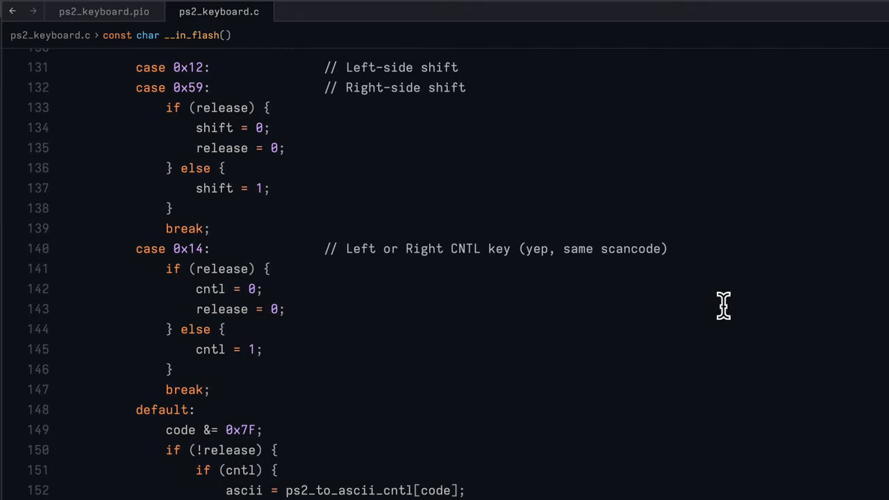
pyautogui.scroll(-3)
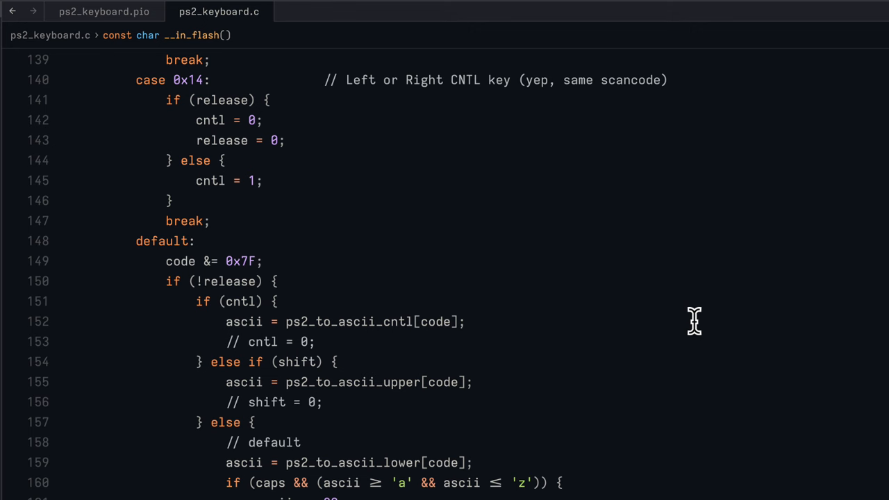
pyautogui.moveTo(680, 322)
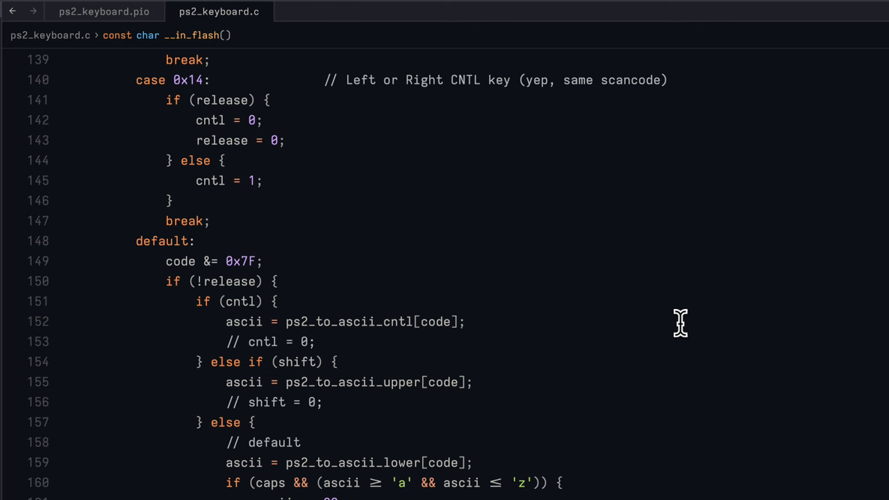
pyautogui.moveTo(677, 306)
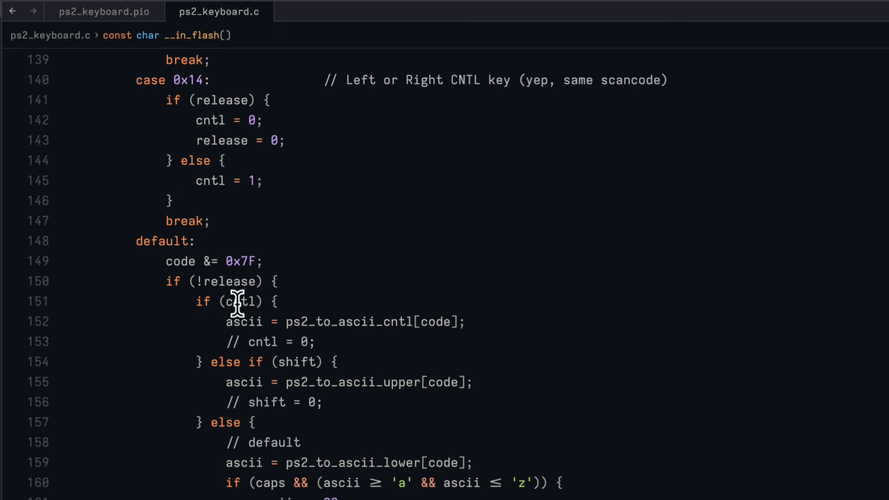
# - Scroll to the default branch using ps2_to_ascii_cntl, ps2_to_ascii_upper and ps2_to_ascii_lower
pyautogui.scroll(-3)
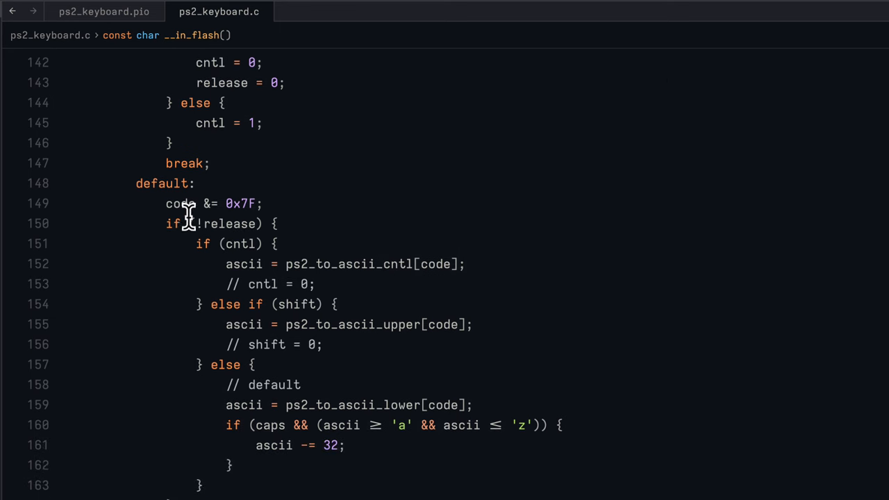
pyautogui.moveTo(601, 447)
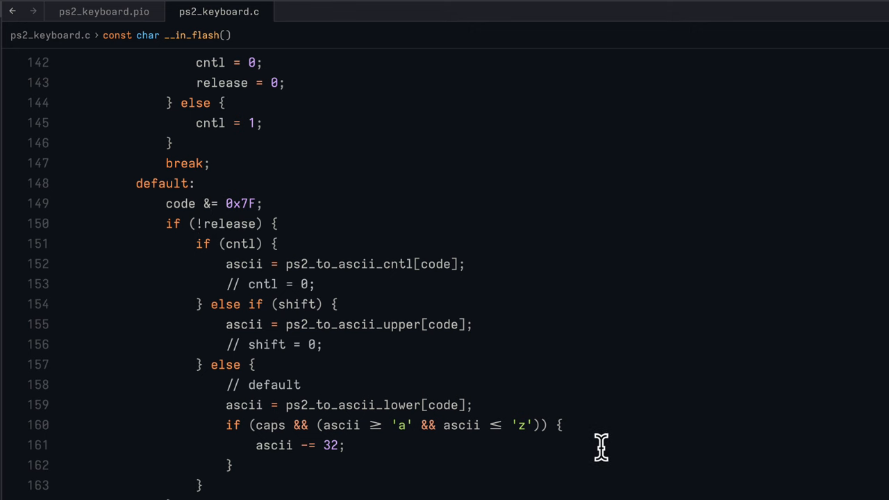
pyautogui.moveTo(628, 281)
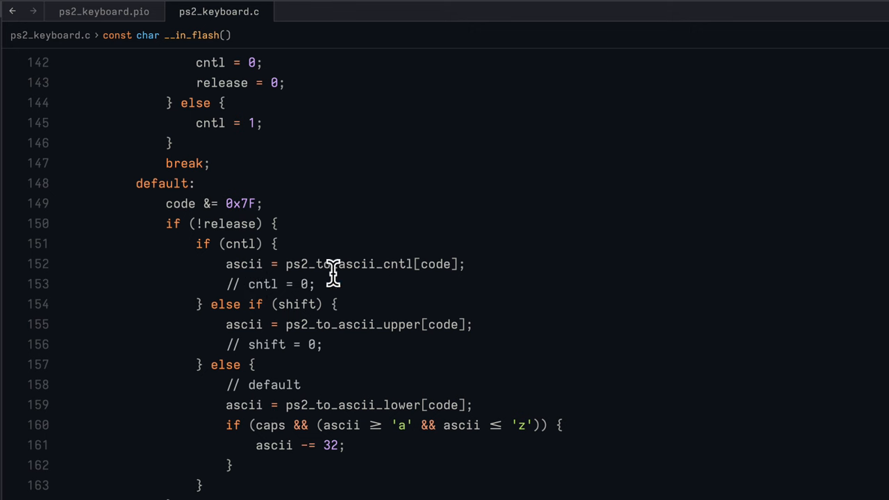
pyautogui.moveTo(243, 244)
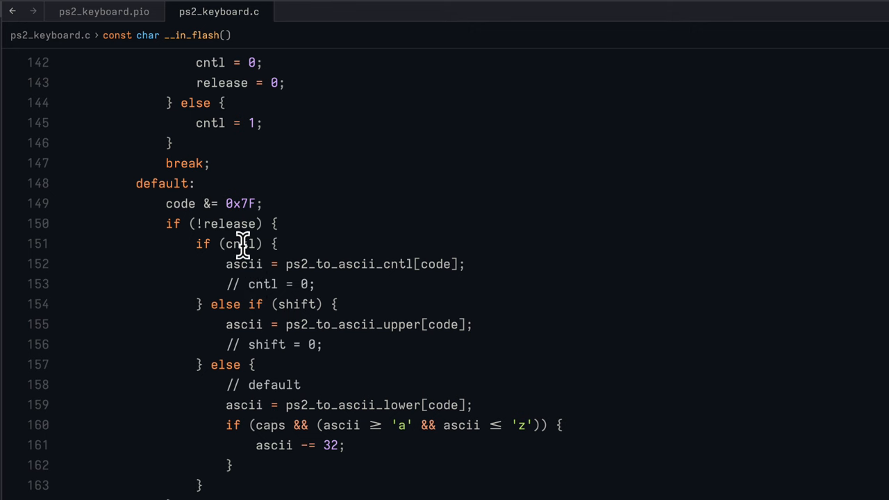
pyautogui.moveTo(302, 302)
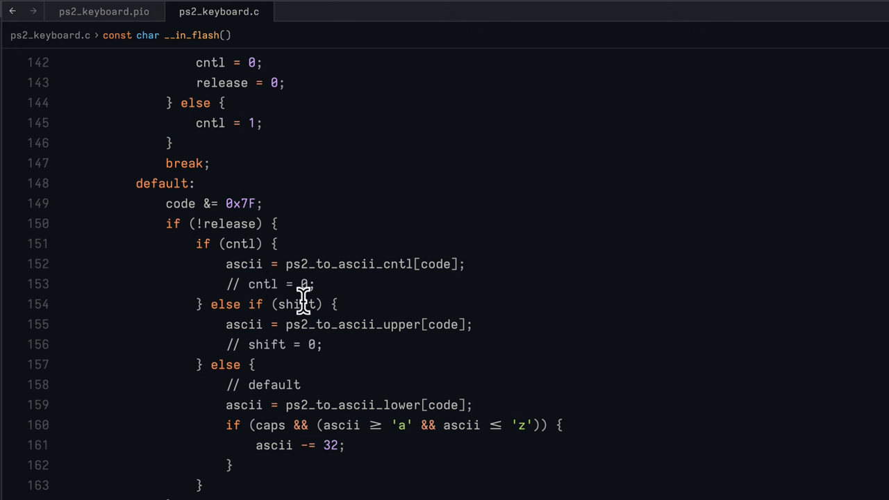
pyautogui.moveTo(411, 294)
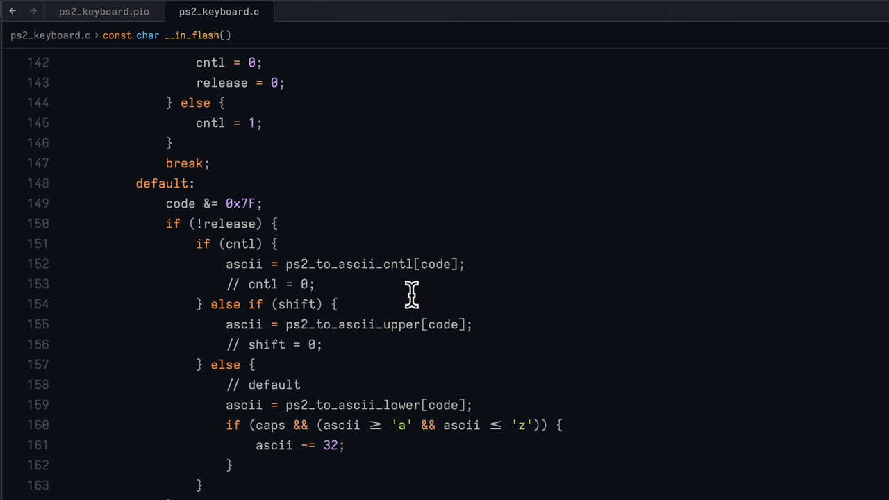
pyautogui.moveTo(444, 304)
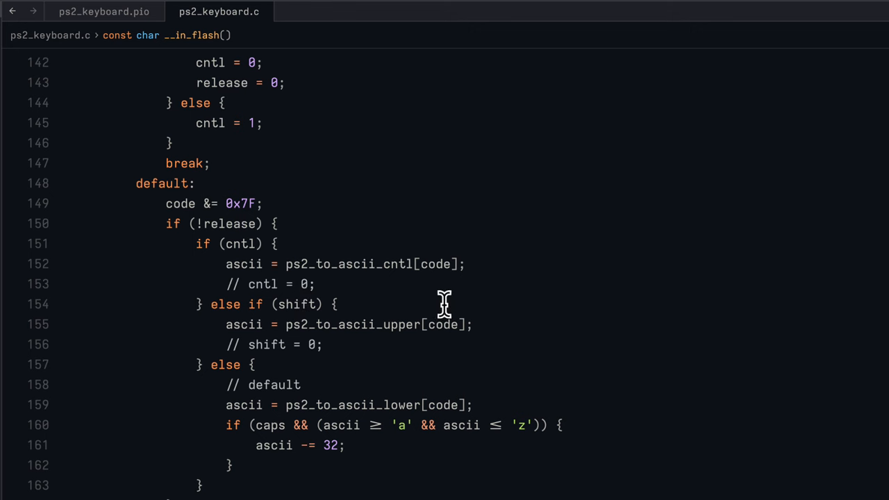
pyautogui.moveTo(347, 271)
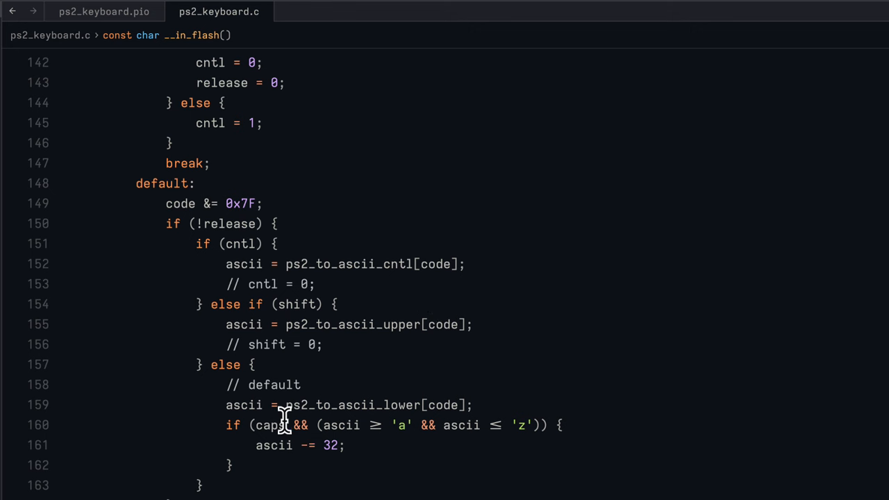
pyautogui.moveTo(500, 425)
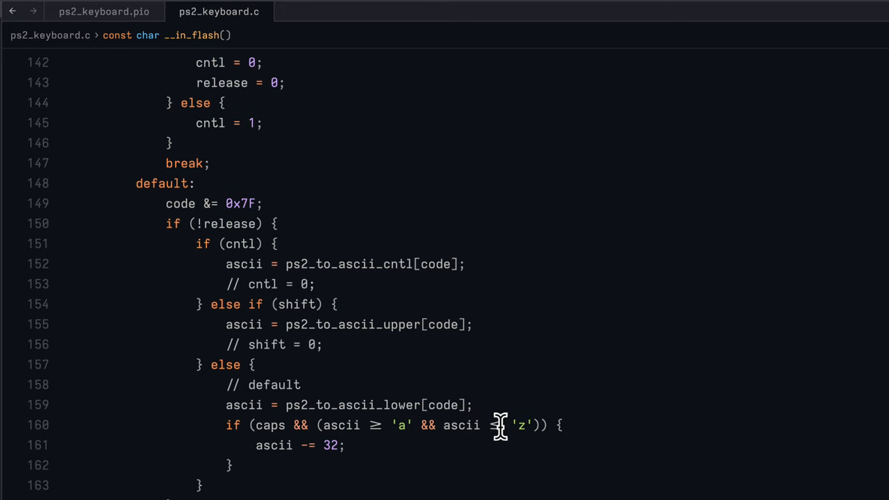
# - Scroll back up to line 75, the start of the ps2_to_ascii_lower array
pyautogui.scroll(3)
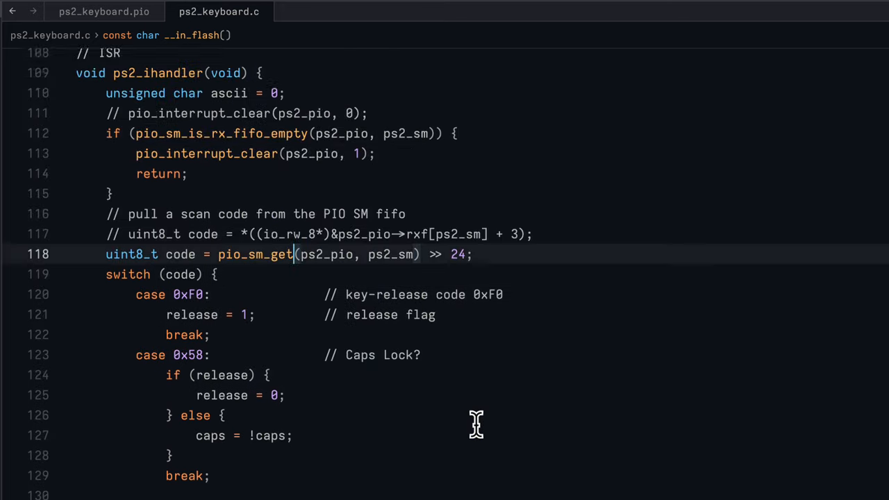
pyautogui.scroll(3)
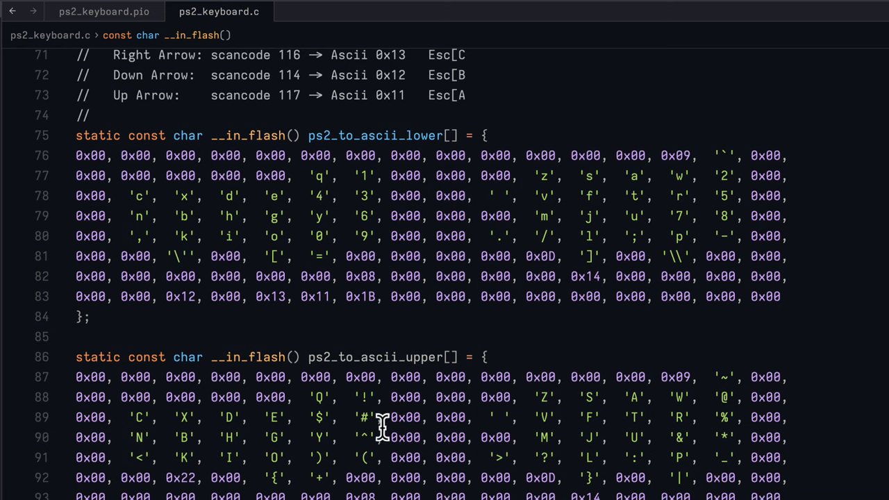
pyautogui.moveTo(180, 155)
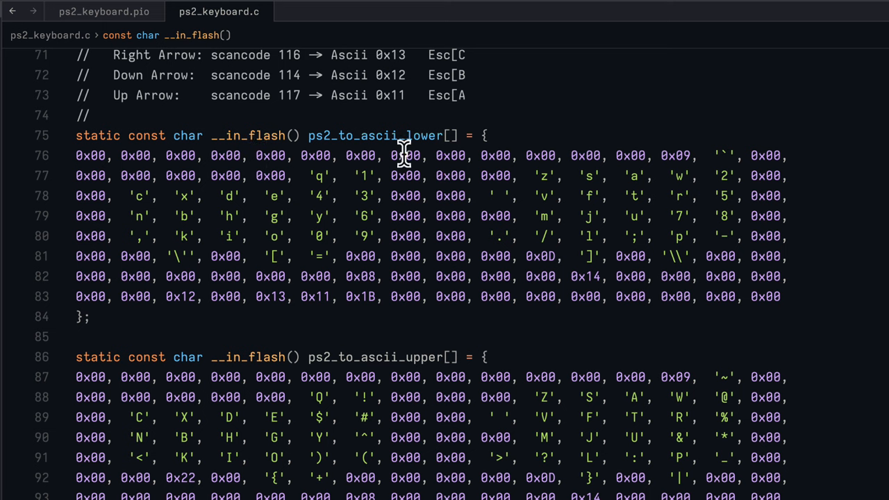
pyautogui.moveTo(311, 175)
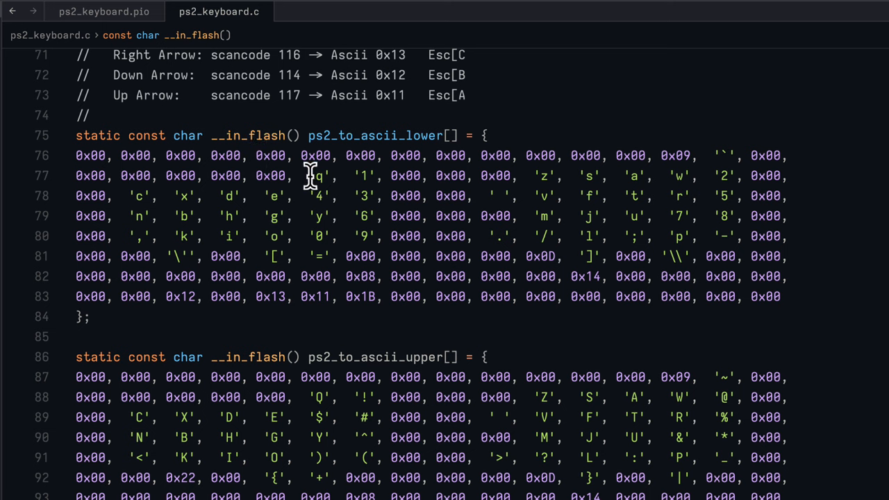
pyautogui.moveTo(522, 180)
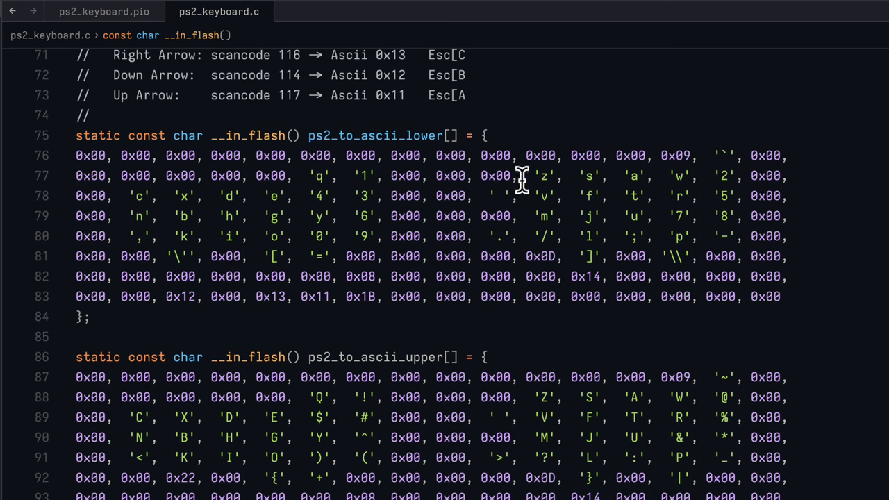
pyautogui.moveTo(637, 187)
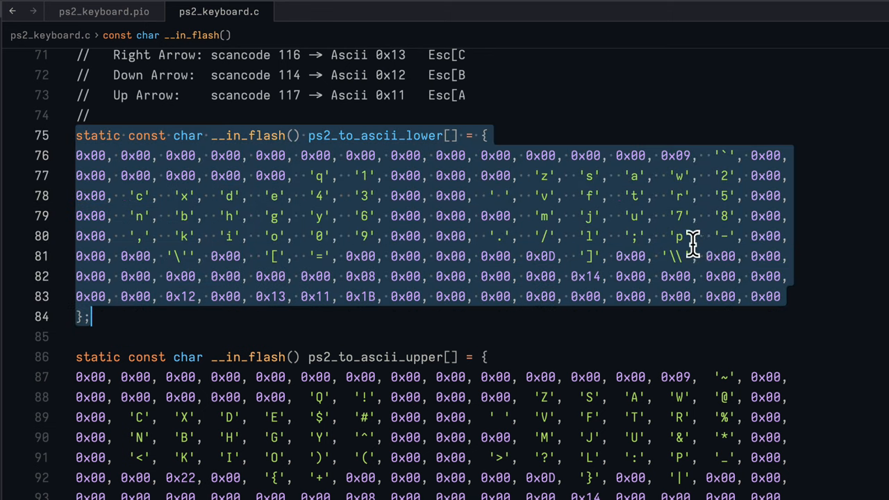
pyautogui.moveTo(271, 221)
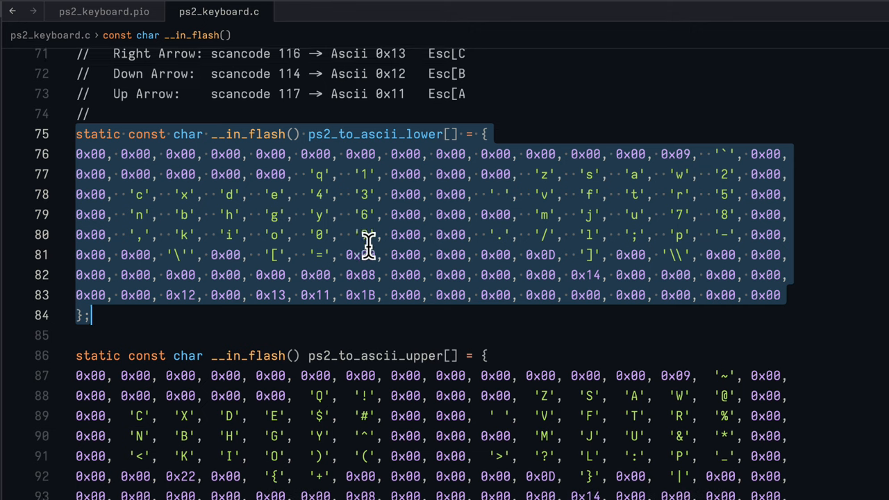
# - Return to the default branch and select the ps2_to_ascii_upper identifier on line 155
pyautogui.scroll(-3)
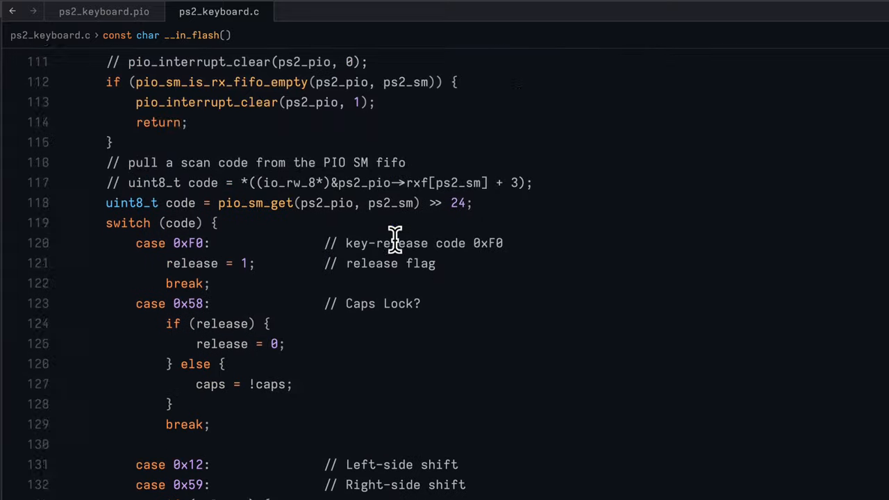
pyautogui.scroll(-3)
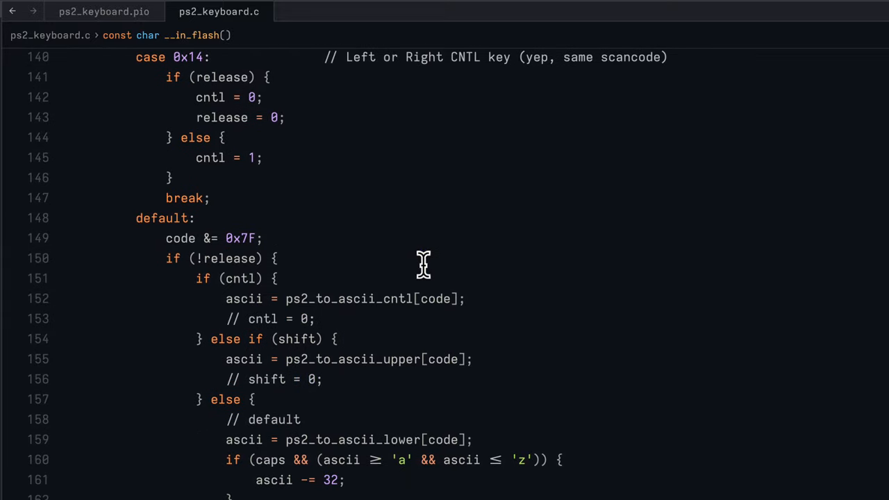
pyautogui.moveTo(300, 348)
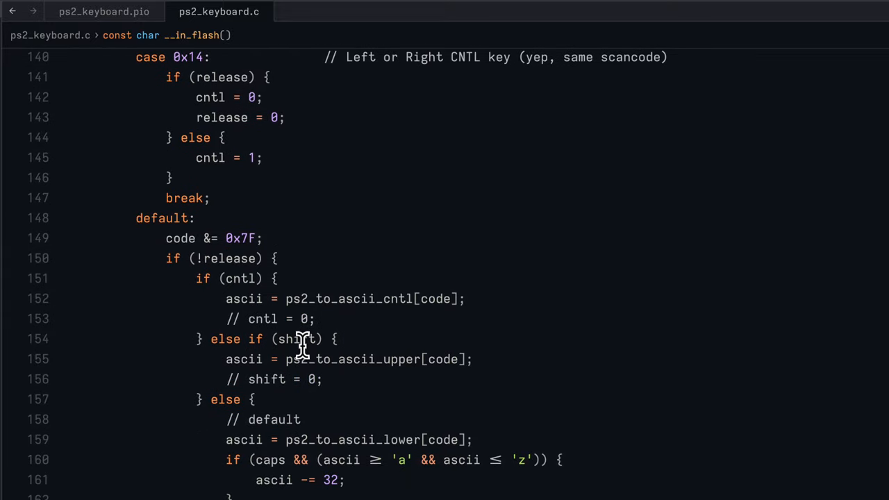
pyautogui.moveTo(326, 358)
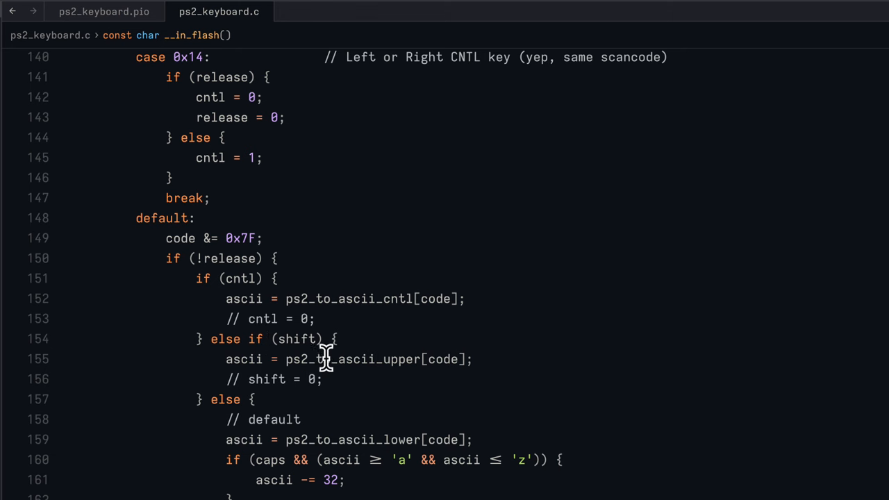
pyautogui.doubleClick(352, 358)
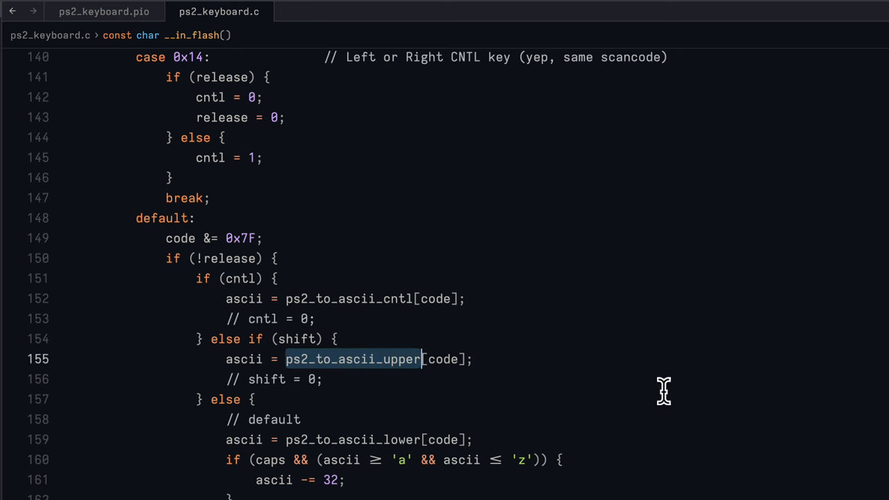
# - Scroll up to lines 86–106 showing the ps2_to_ascii_upper and ps2_to_ascii_cntl arrays
pyautogui.scroll(3)
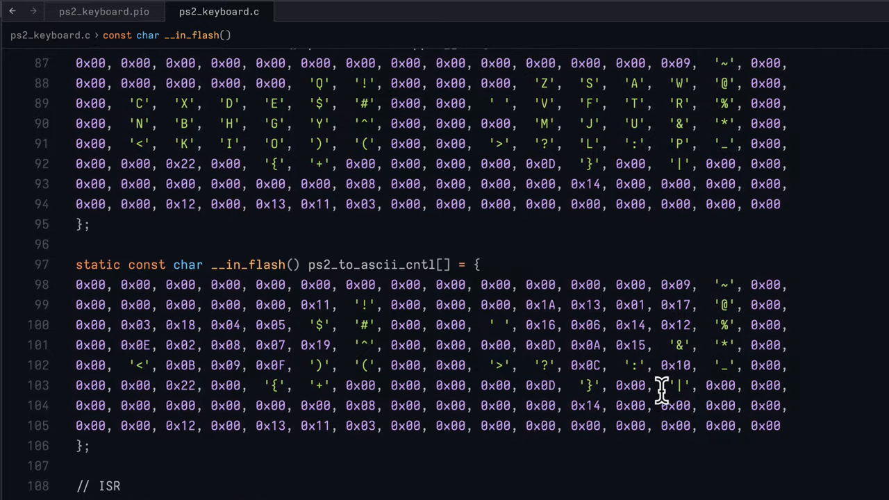
pyautogui.scroll(3)
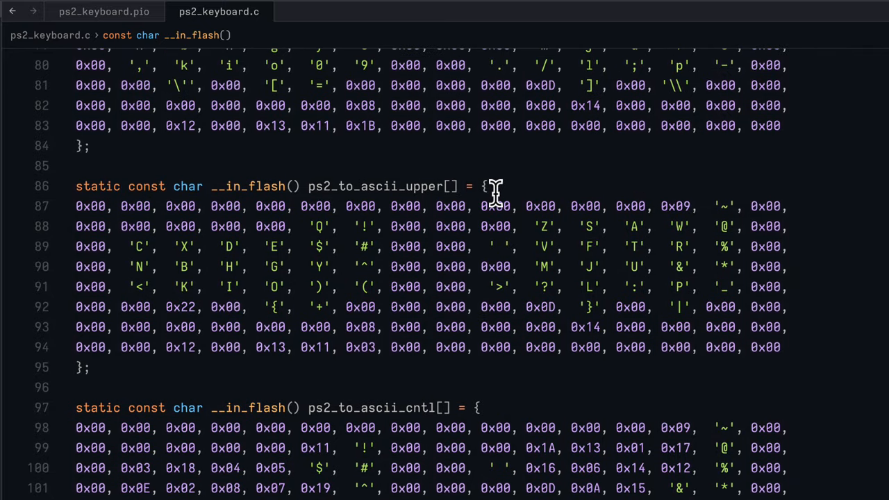
pyautogui.scroll(3)
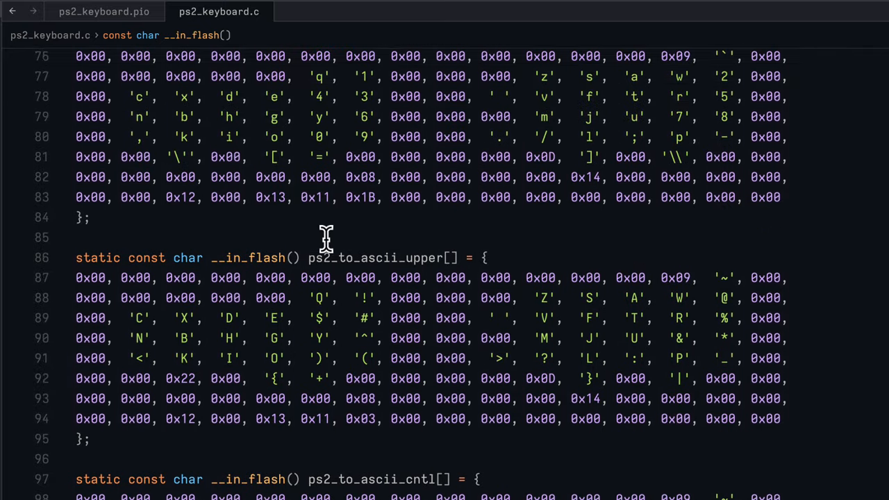
pyautogui.scroll(3)
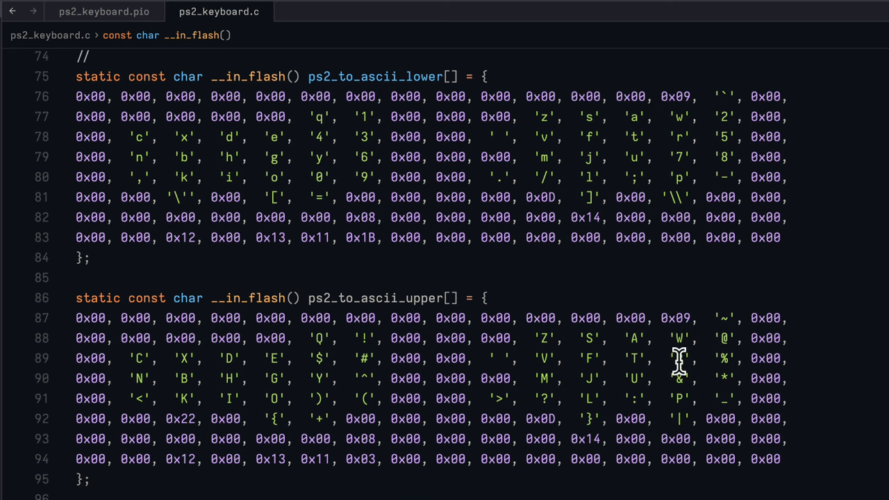
pyautogui.moveTo(497, 207)
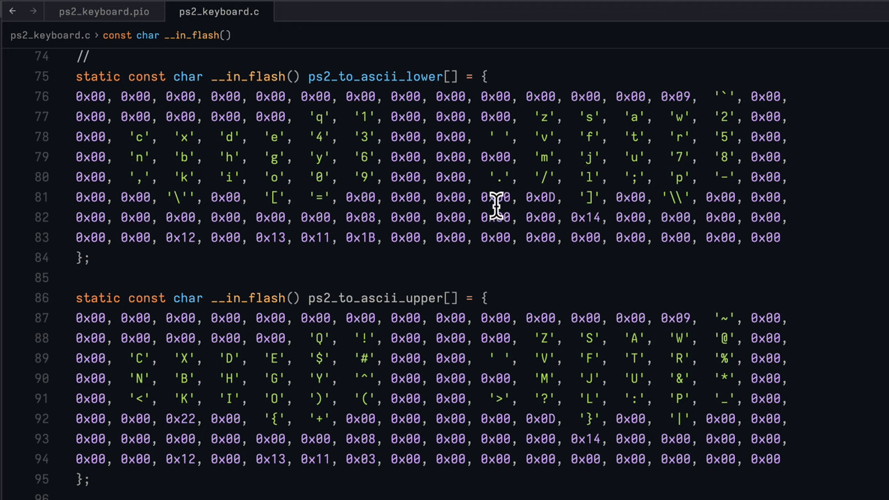
pyautogui.scroll(-3)
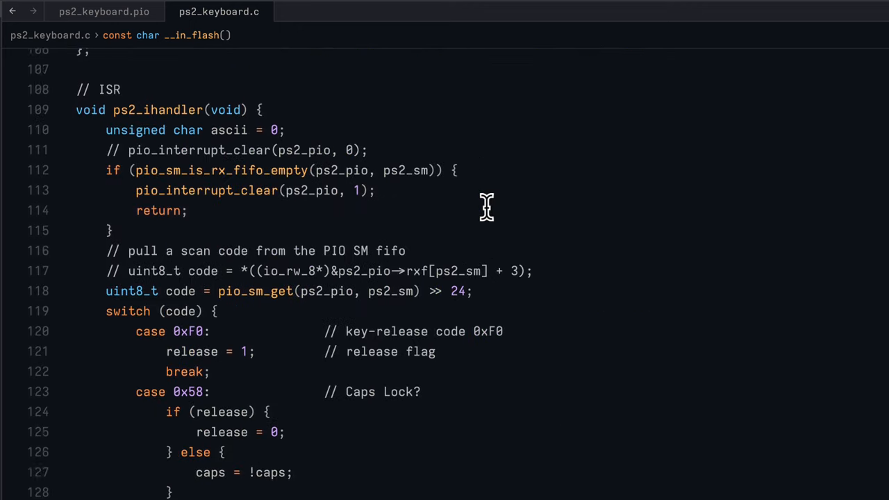
pyautogui.scroll(-3)
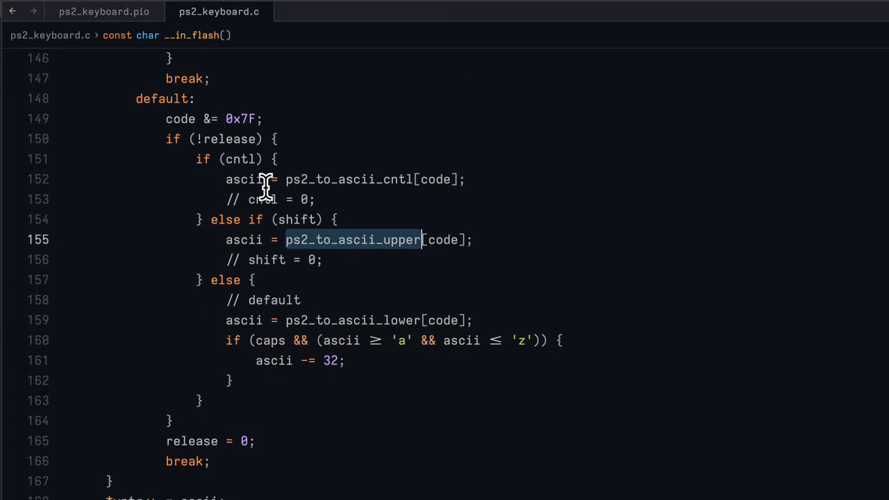
pyautogui.scroll(3)
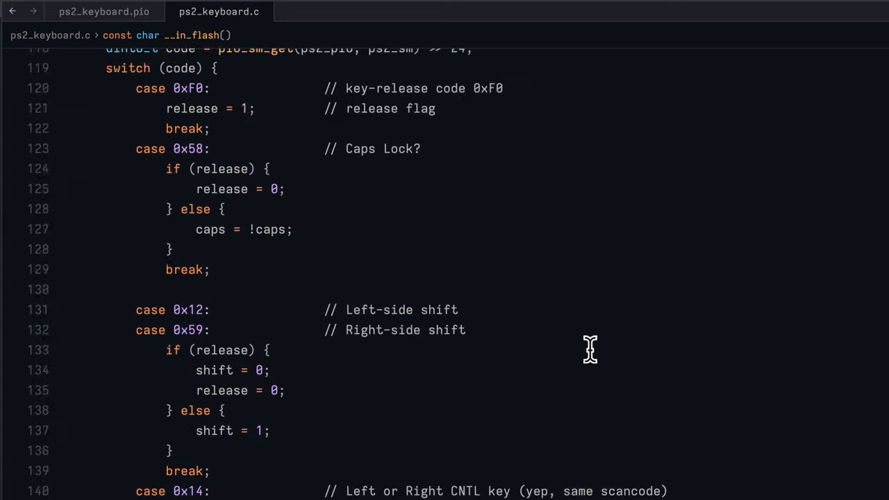
pyautogui.scroll(3)
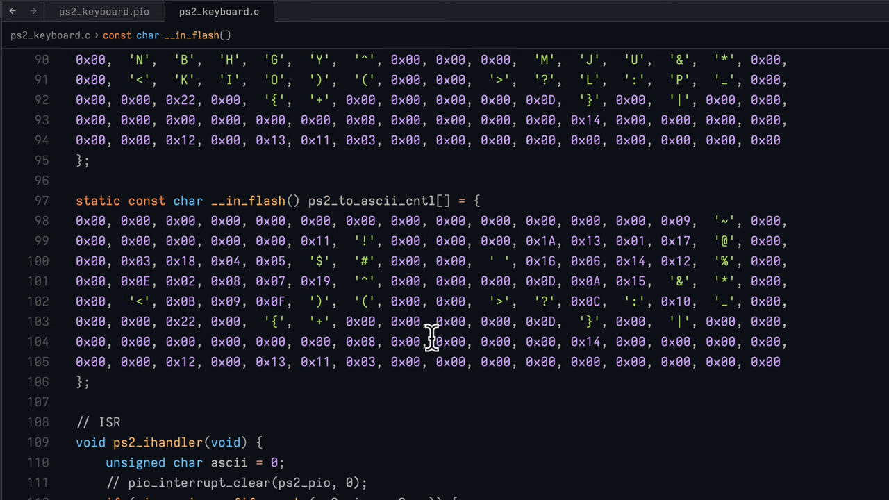
pyautogui.moveTo(406, 241)
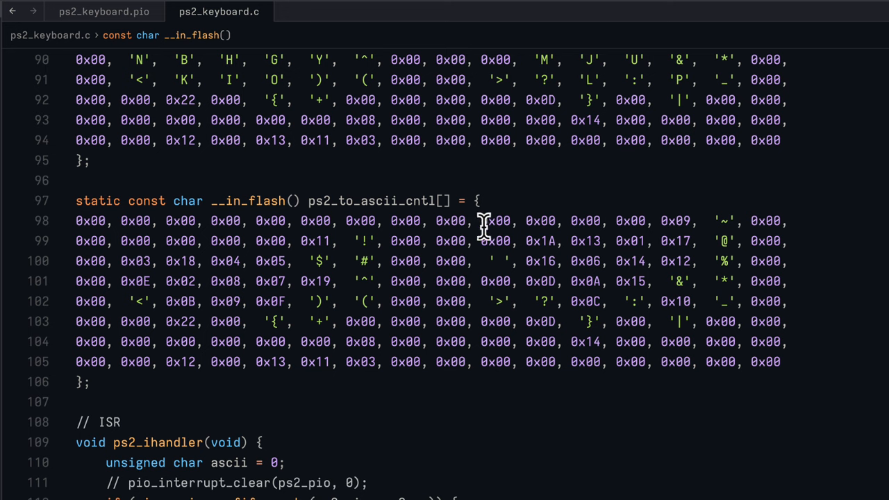
pyautogui.moveTo(502, 281)
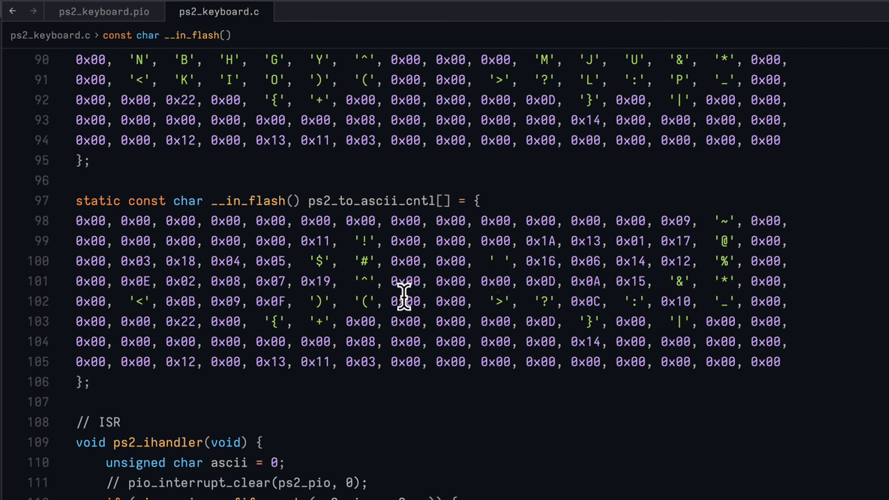
pyautogui.moveTo(484, 322)
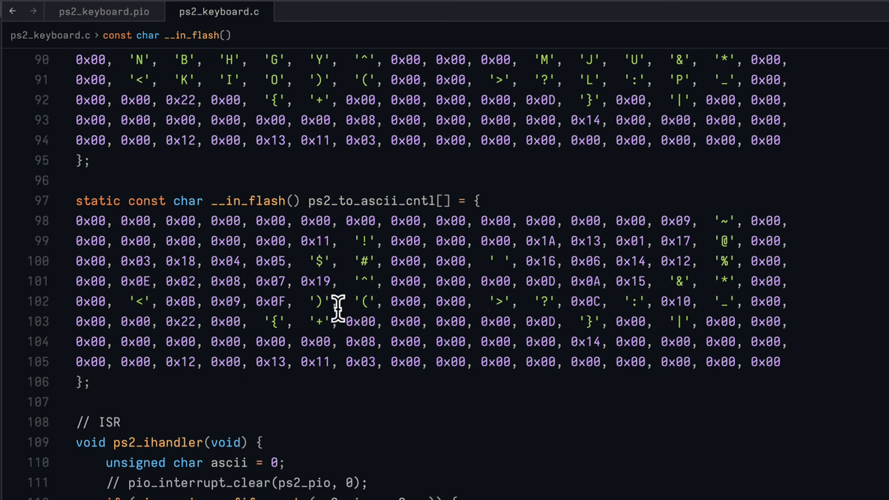
pyautogui.moveTo(332, 347)
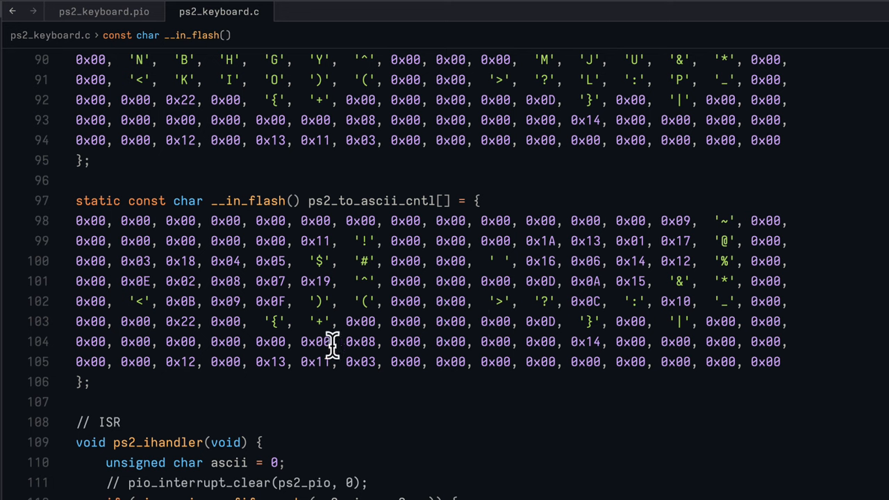
pyautogui.scroll(3)
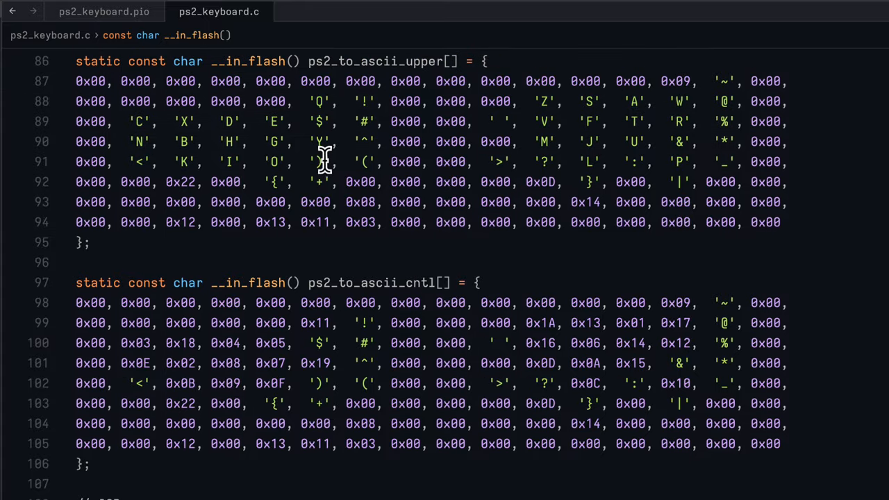
pyautogui.moveTo(265, 122)
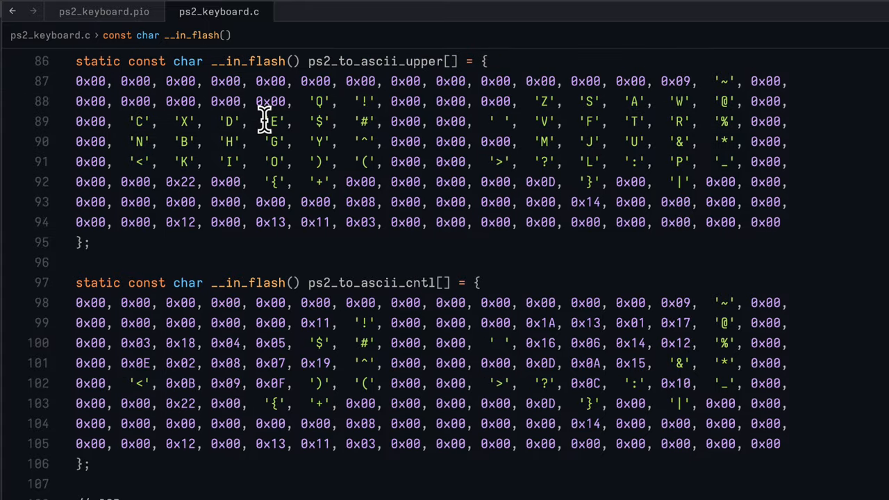
pyautogui.moveTo(277, 350)
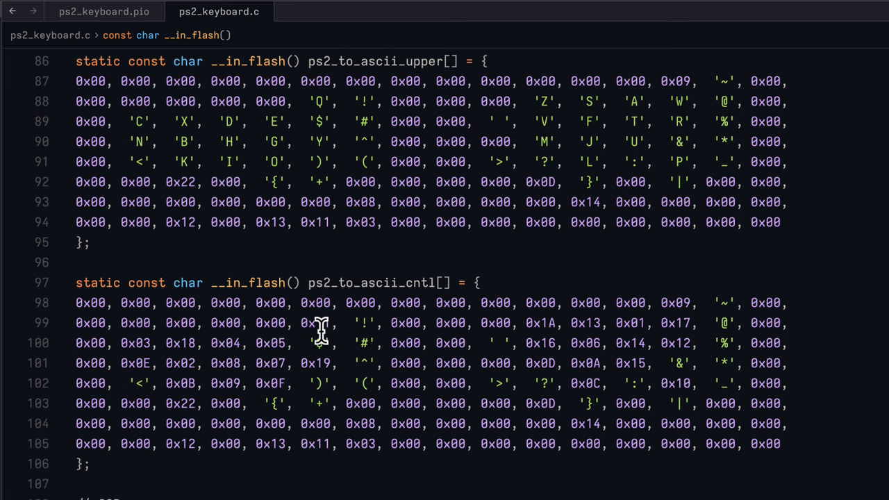
# - Scroll down to lines 152–174 where each ASCII character is written into the keybuf ring buffer
pyautogui.scroll(-3)
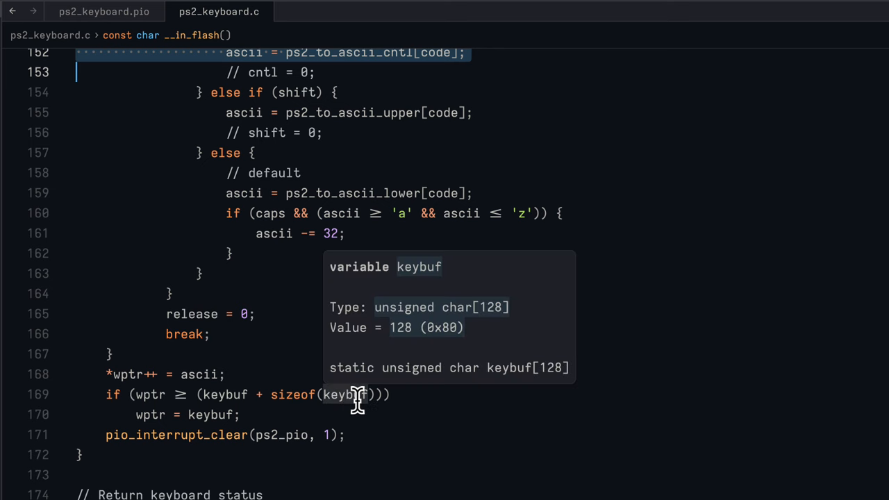
pyautogui.moveTo(230, 434)
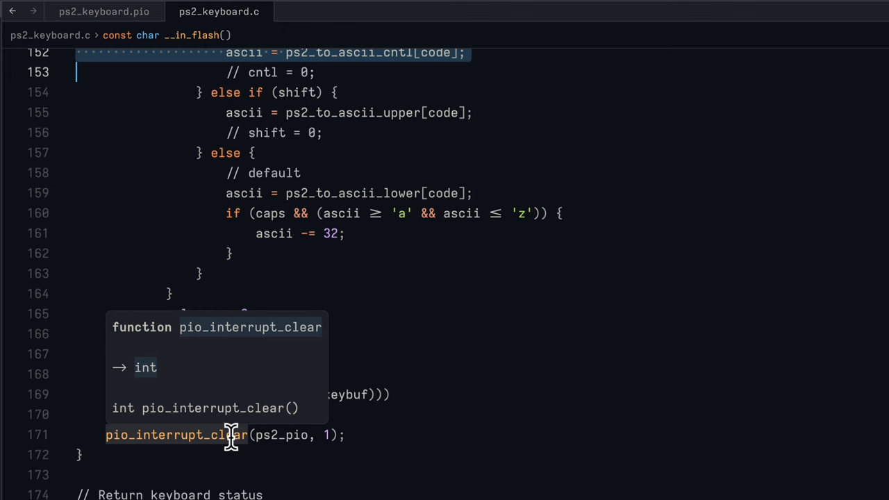
pyautogui.moveTo(413, 414)
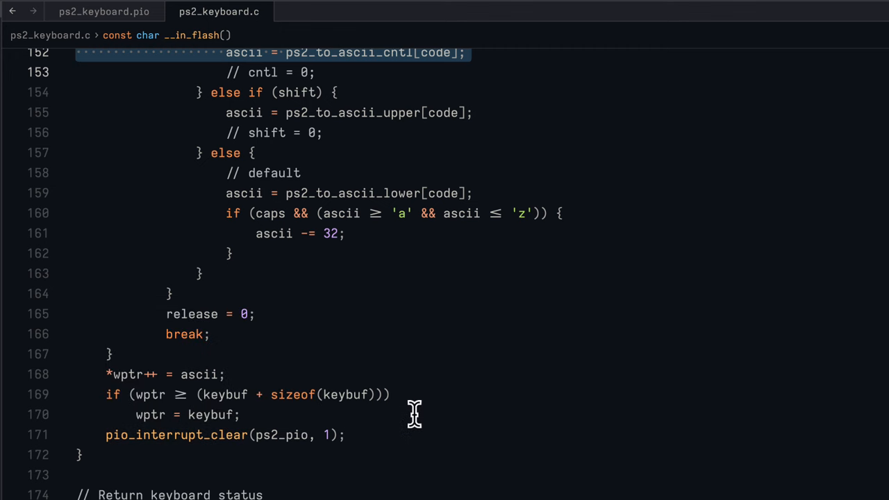
pyautogui.scroll(-3)
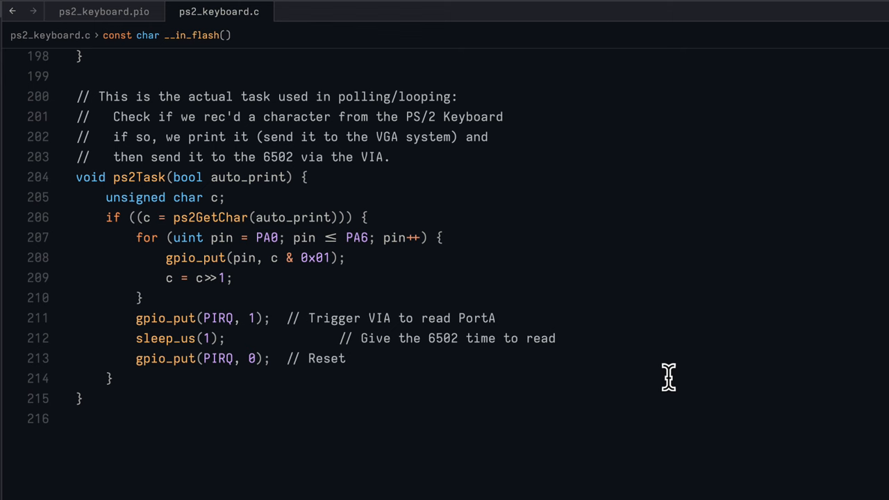
pyautogui.moveTo(319, 363)
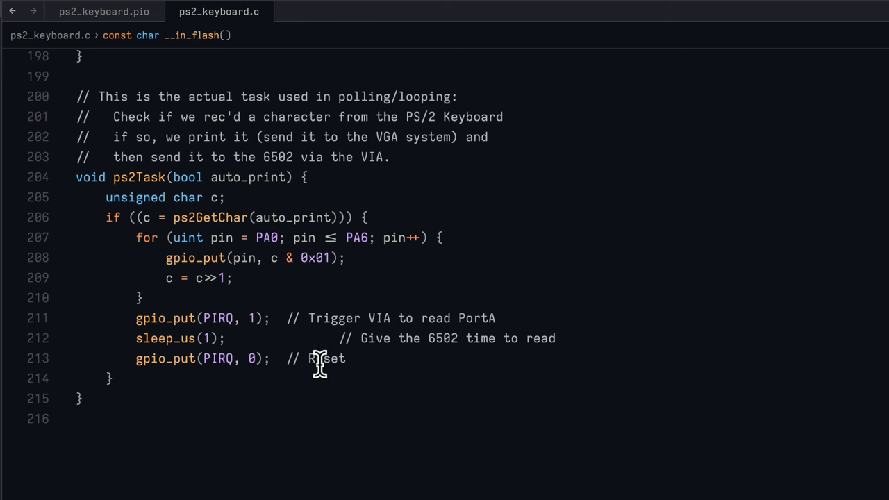
pyautogui.moveTo(208, 222)
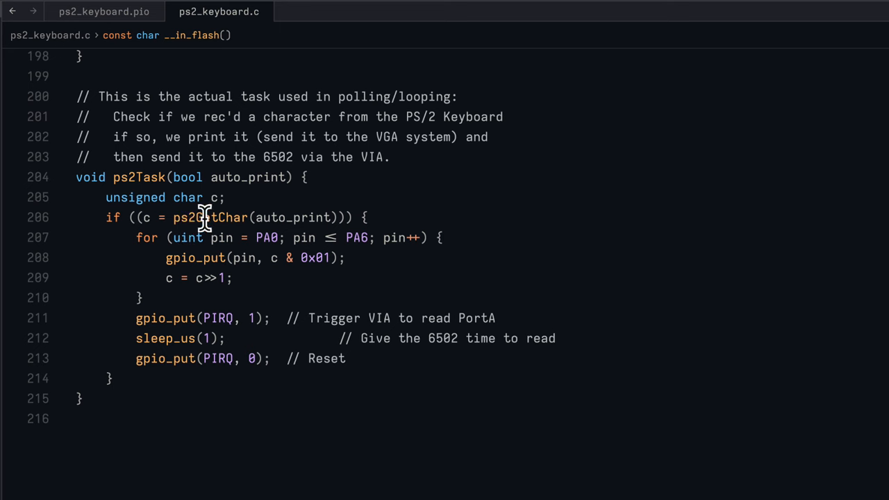
pyautogui.moveTo(233, 217)
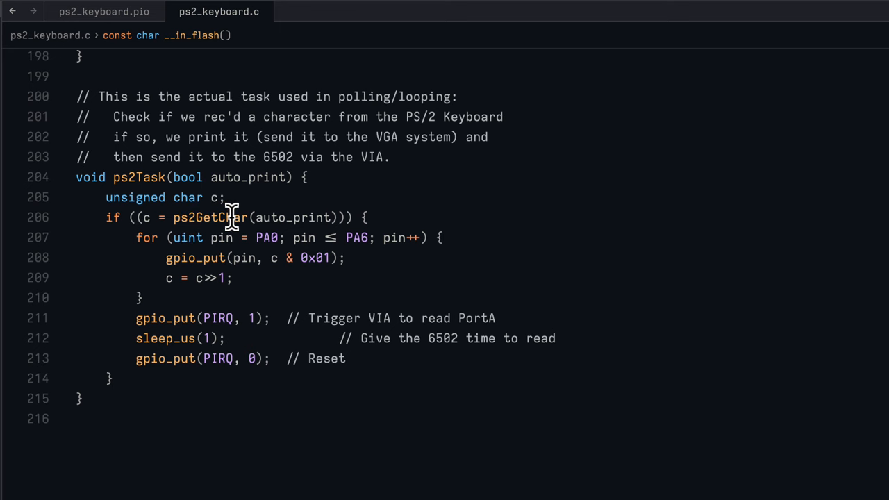
pyautogui.scroll(3)
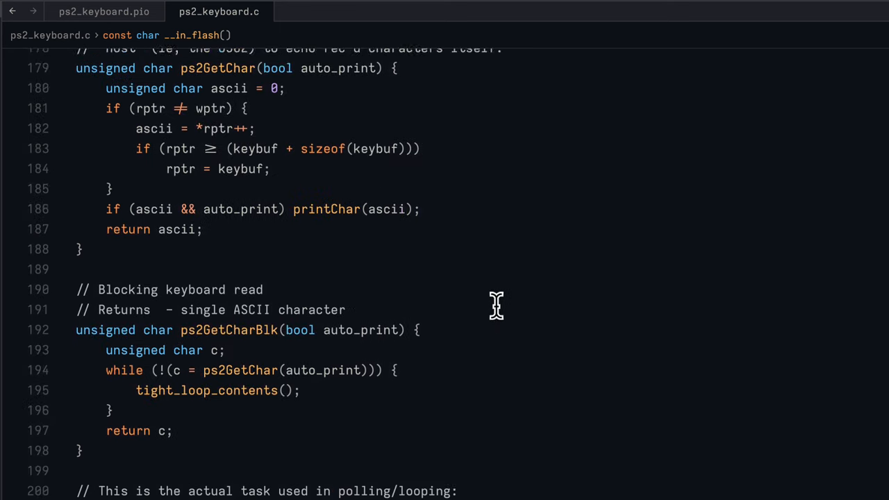
pyautogui.scroll(3)
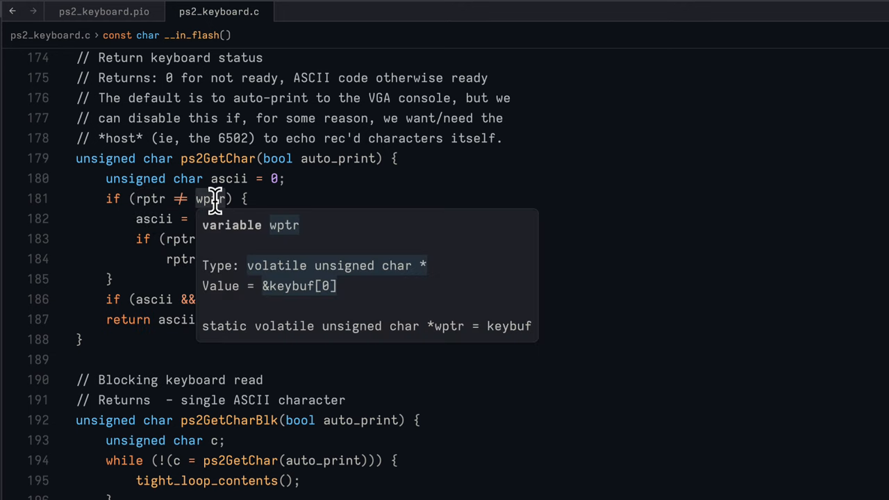
pyautogui.moveTo(533, 217)
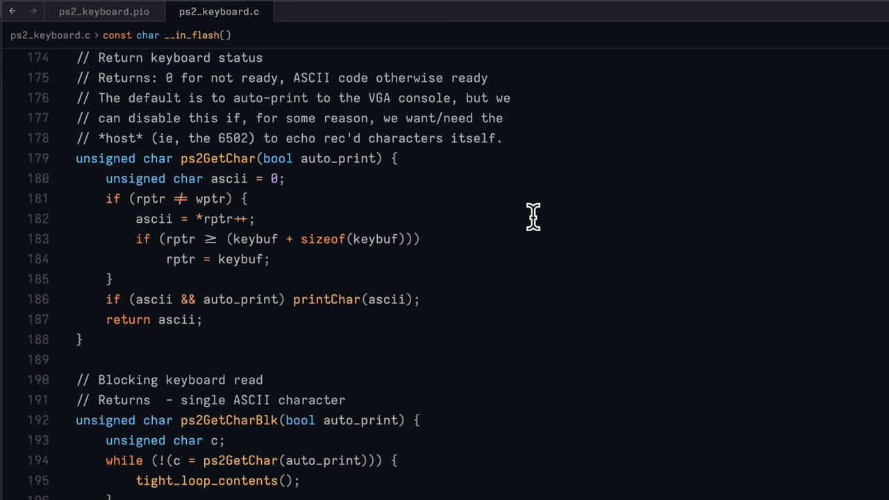
pyautogui.moveTo(225, 239)
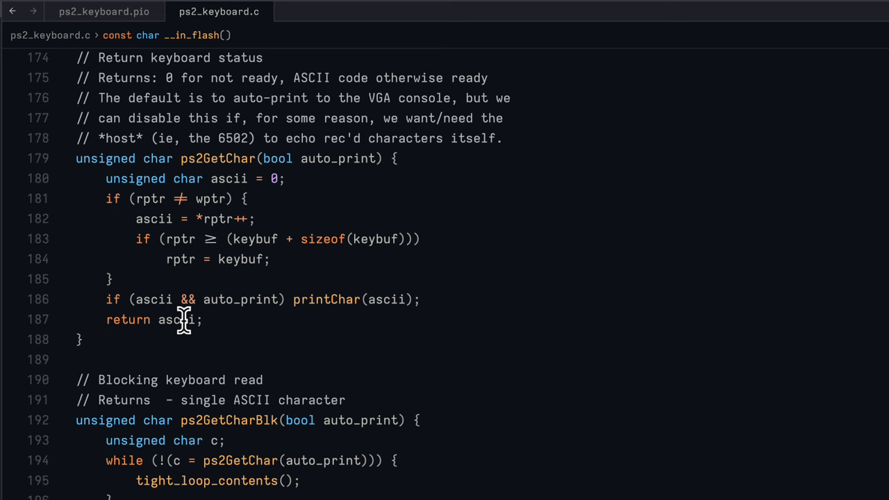
pyautogui.moveTo(428, 300)
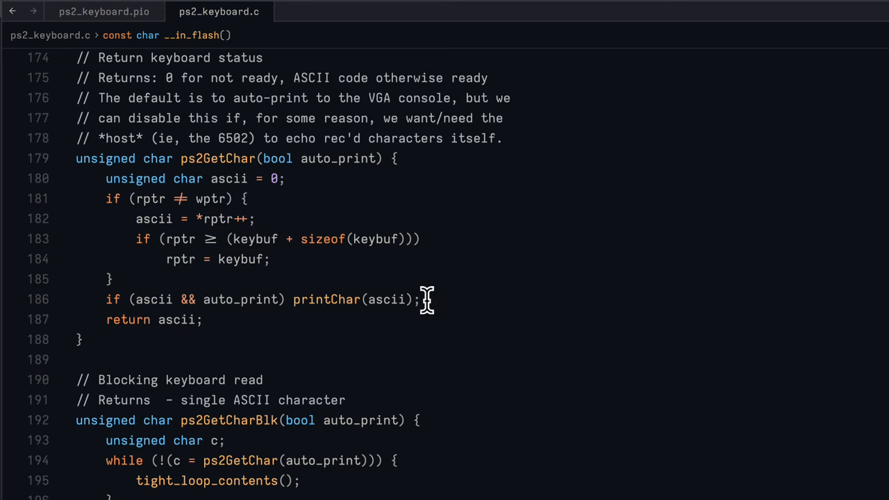
pyautogui.moveTo(364, 320)
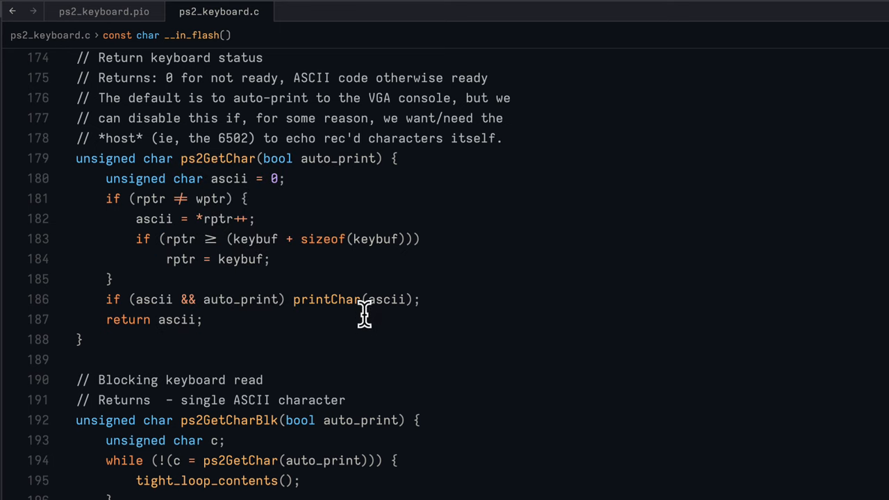
pyautogui.moveTo(180, 260)
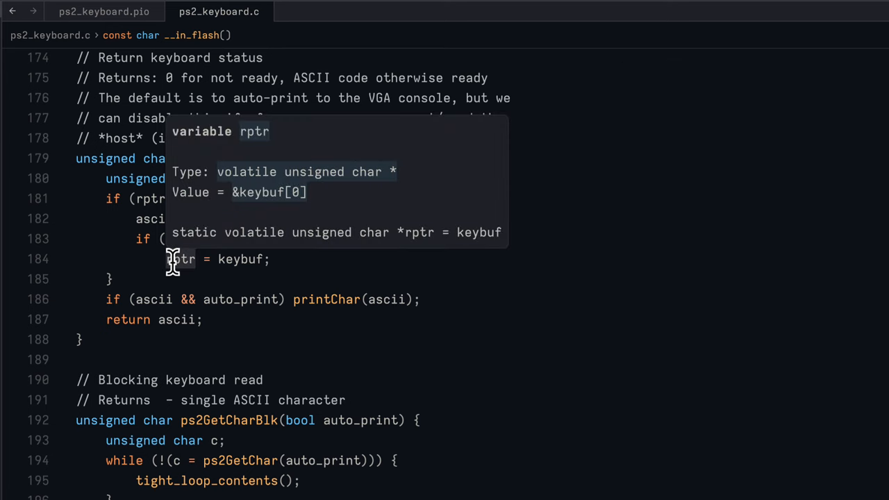
pyautogui.scroll(-3)
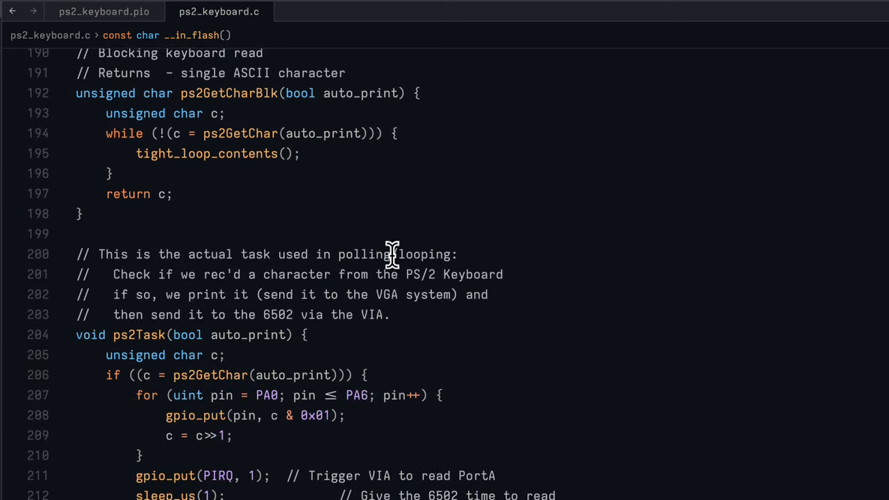
pyautogui.scroll(-3)
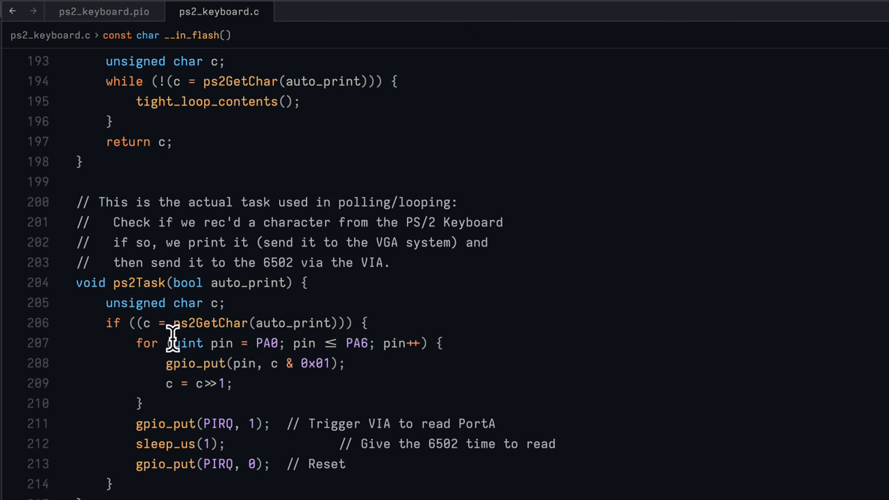
pyautogui.moveTo(100, 356)
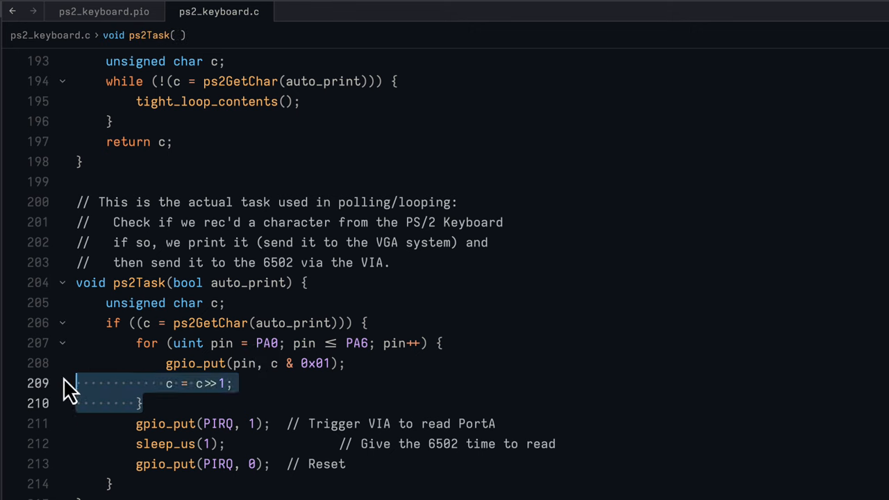
# - Select the ps2Task for-loop lines that shift the character right onto pins PA0–PA6
pyautogui.moveTo(67, 383); pyautogui.dragTo(361, 341)
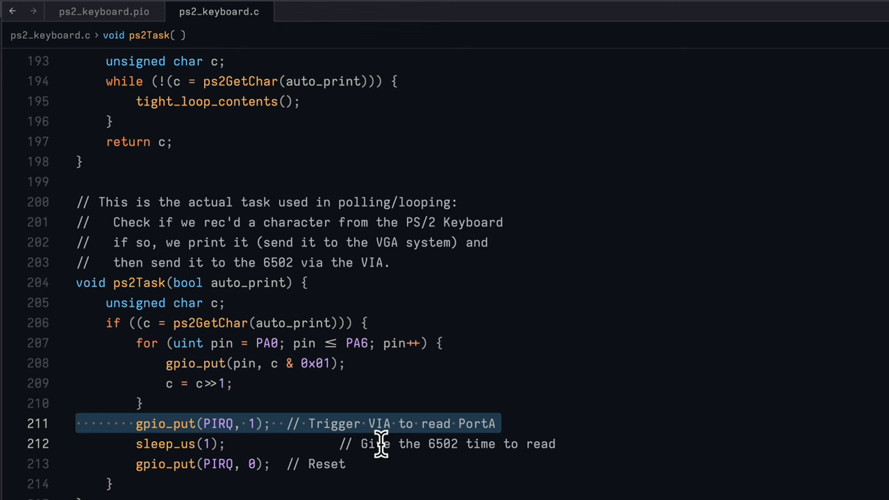
pyautogui.moveTo(423, 444)
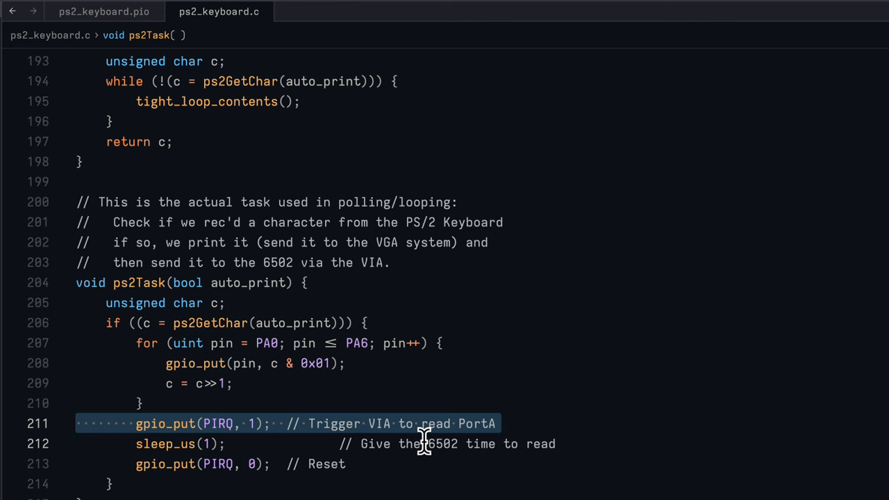
pyautogui.moveTo(229, 464)
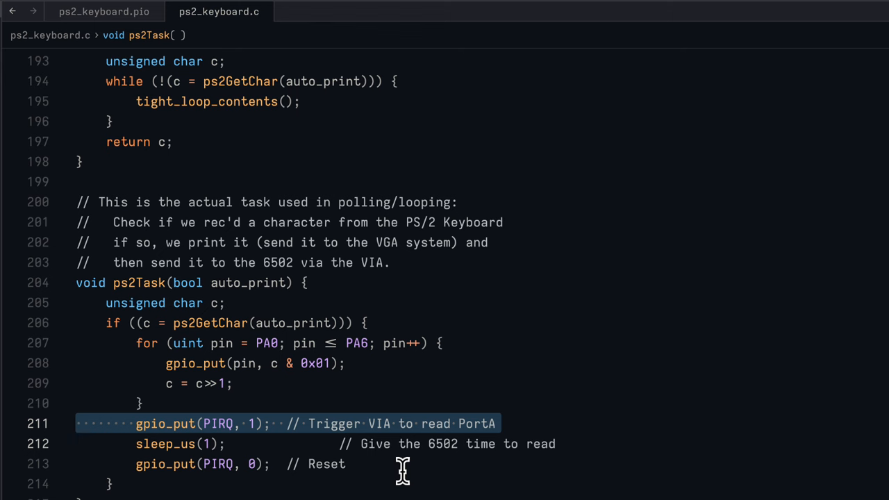
pyautogui.moveTo(481, 361)
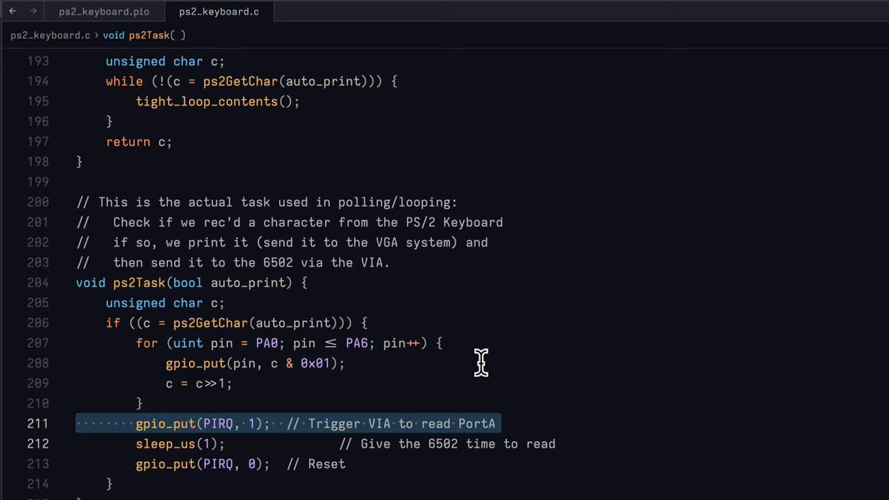
pyautogui.moveTo(97, 312)
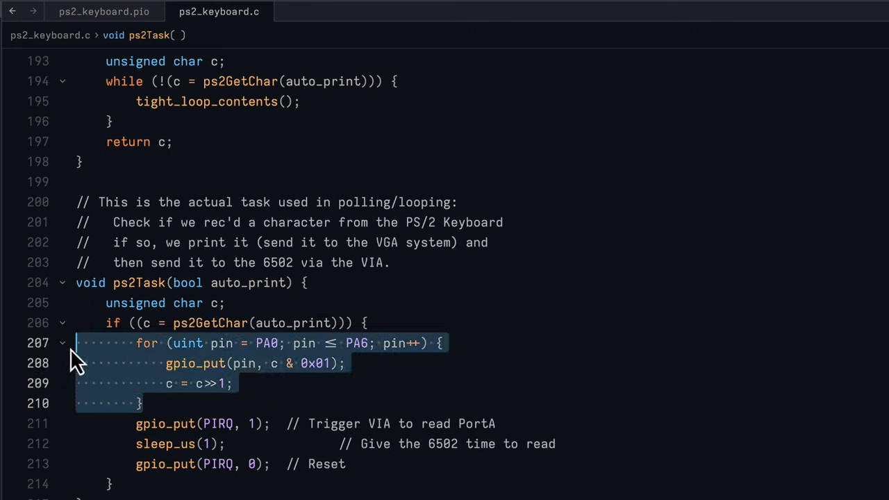
pyautogui.moveTo(280, 349)
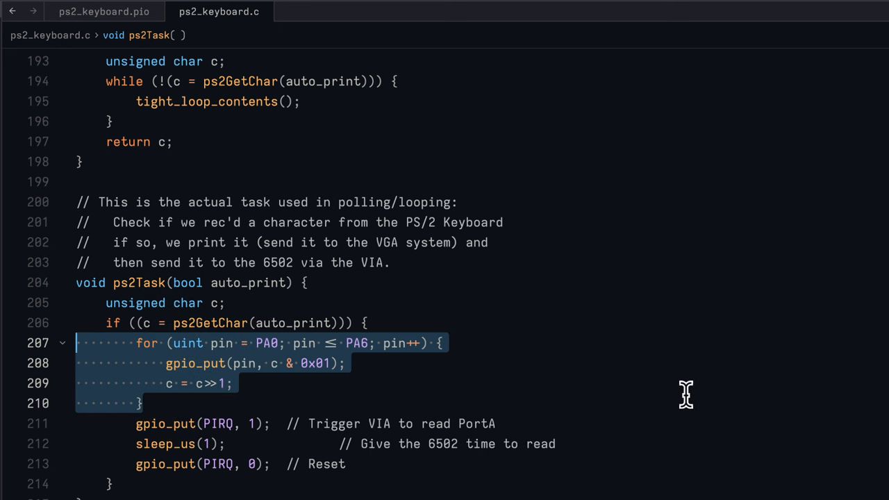
pyautogui.moveTo(664, 397)
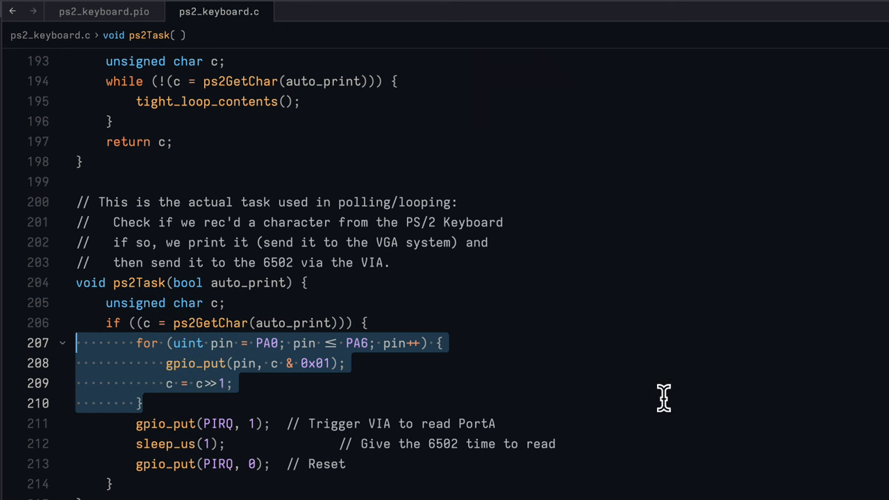